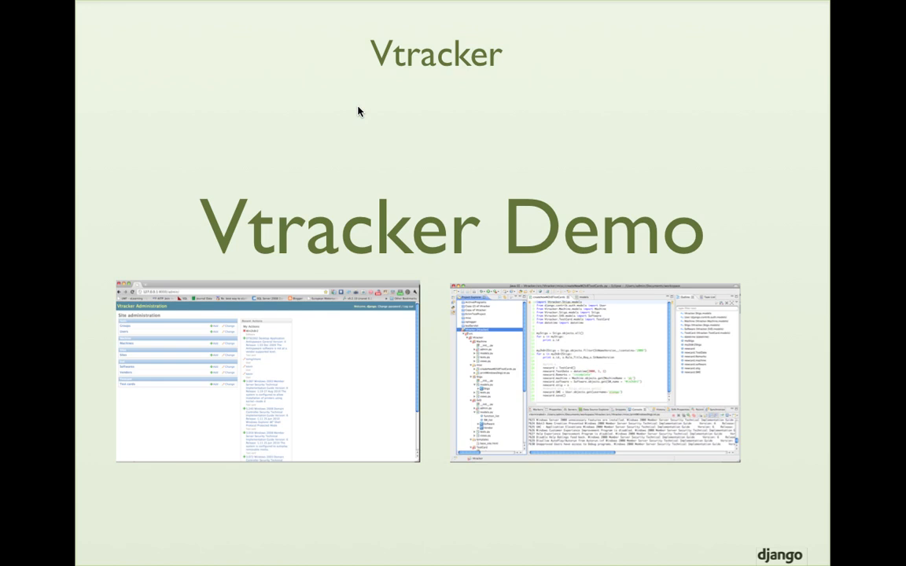
{"action": "mouse_move", "coordinate": [415, 49]}
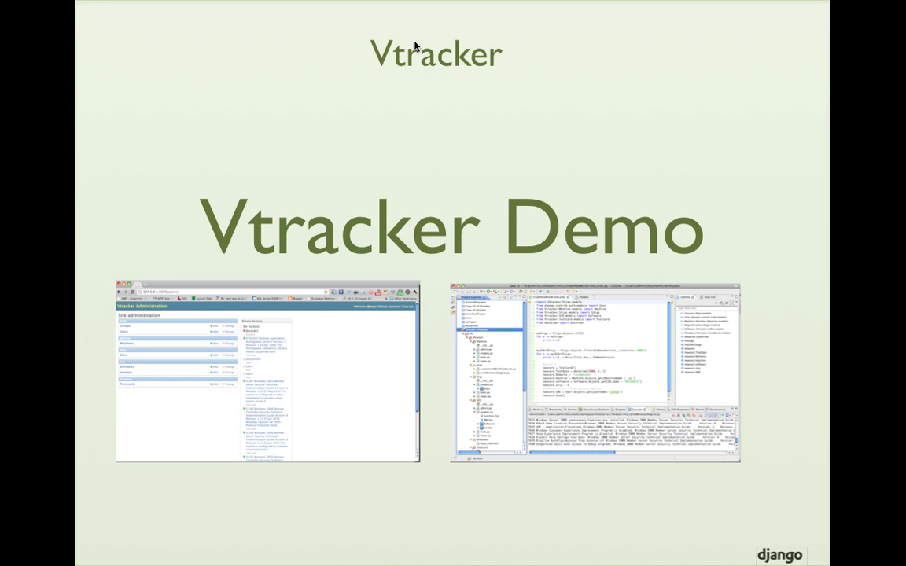
{"action": "mouse_move", "coordinate": [20, 5]}
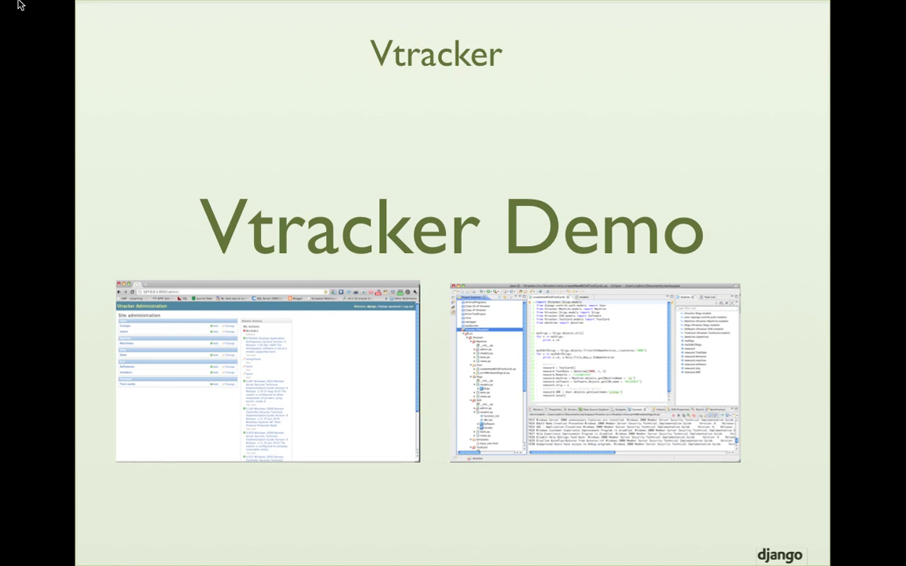
{"action": "mouse_move", "coordinate": [156, 327]}
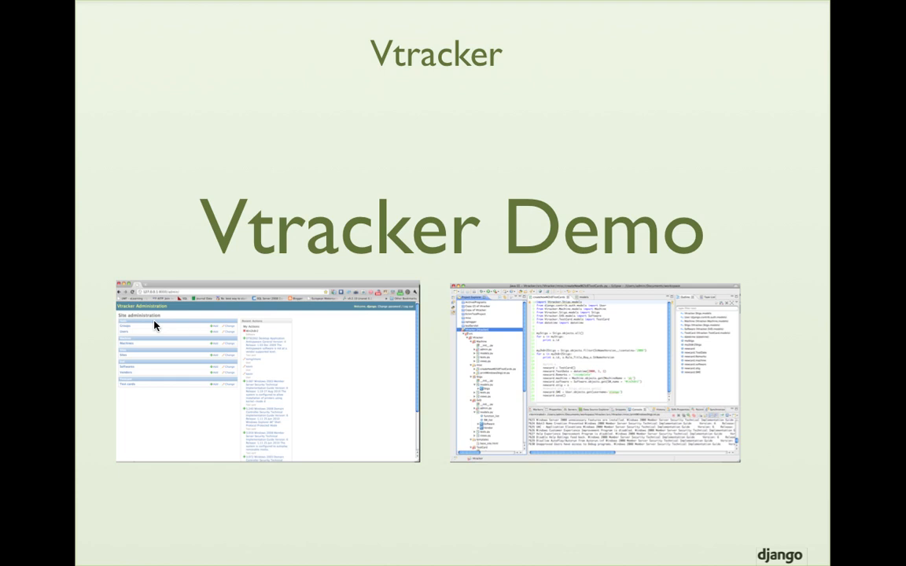
{"action": "mouse_move", "coordinate": [518, 396]}
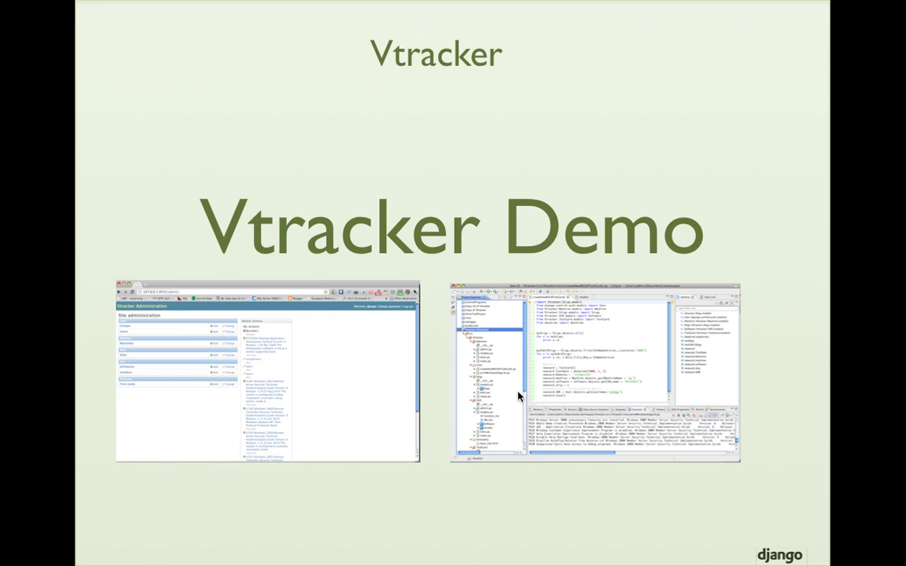
{"action": "mouse_move", "coordinate": [649, 366]}
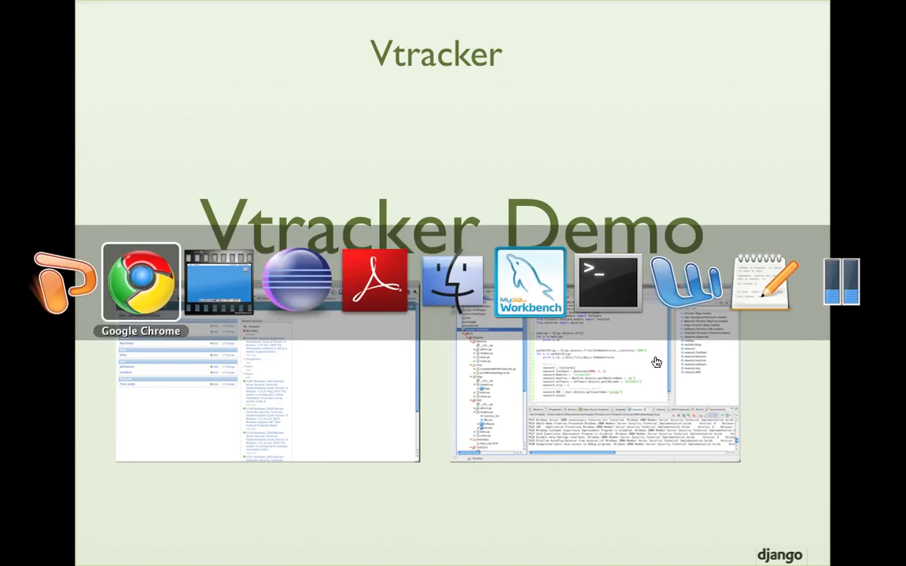
Step: Bring the admin site browser forward and open the Auth Users list
{"action": "left_click", "coordinate": [140, 283]}
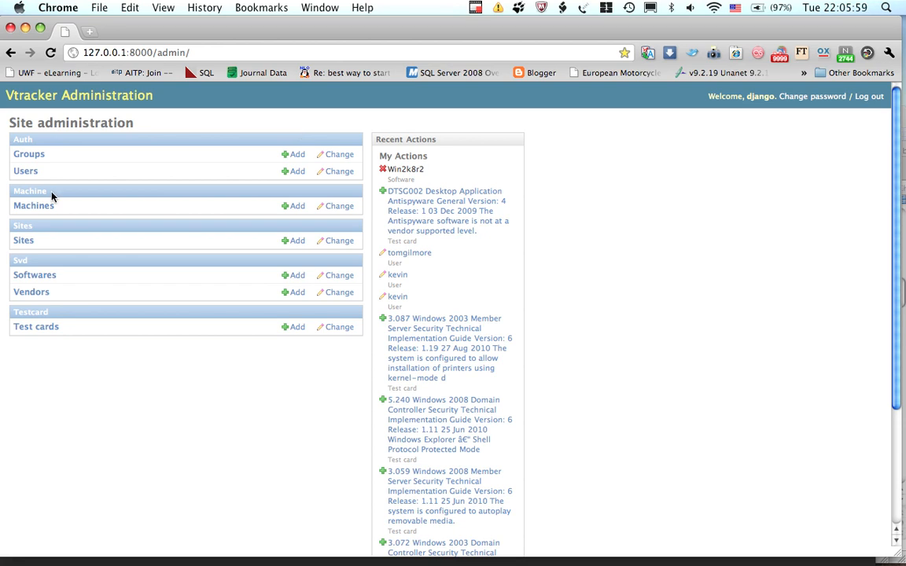
{"action": "mouse_move", "coordinate": [70, 335]}
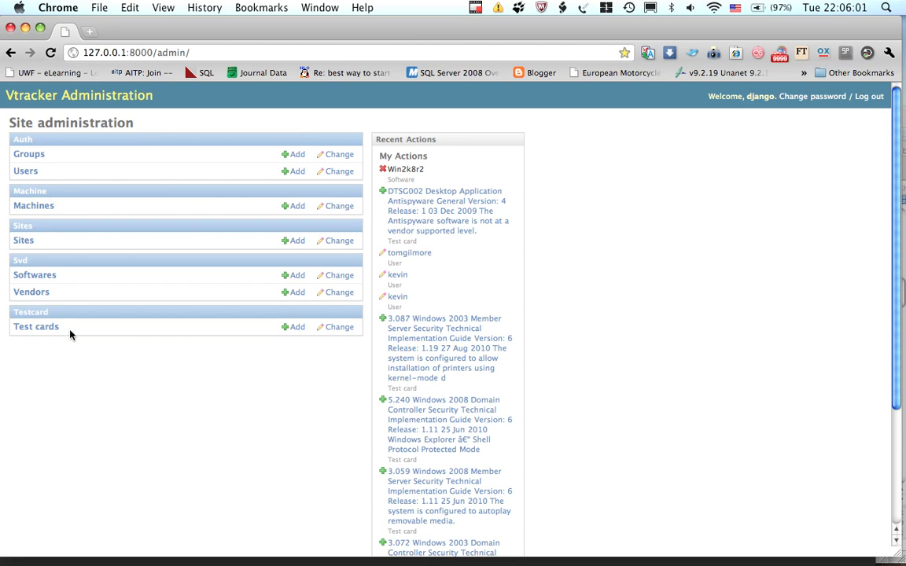
{"action": "mouse_move", "coordinate": [29, 154]}
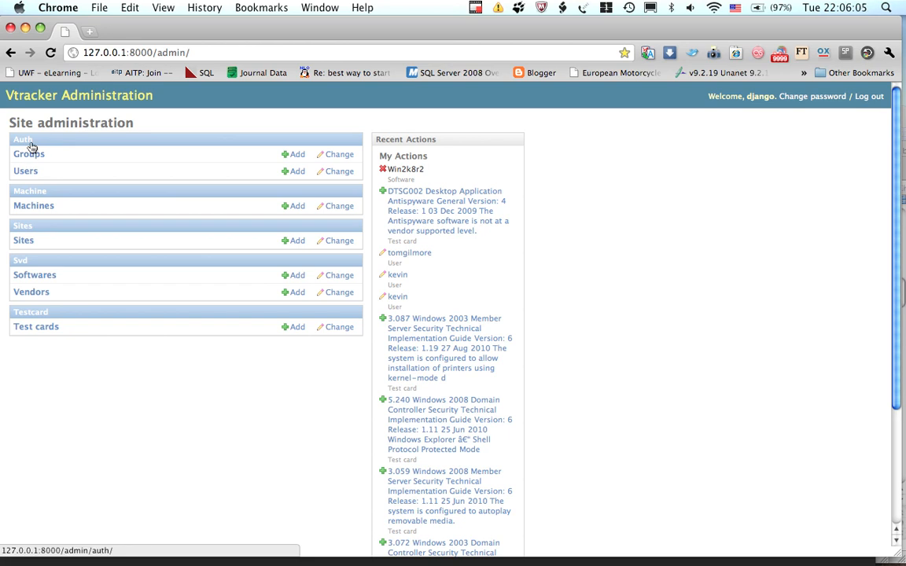
{"action": "left_click", "coordinate": [25, 171]}
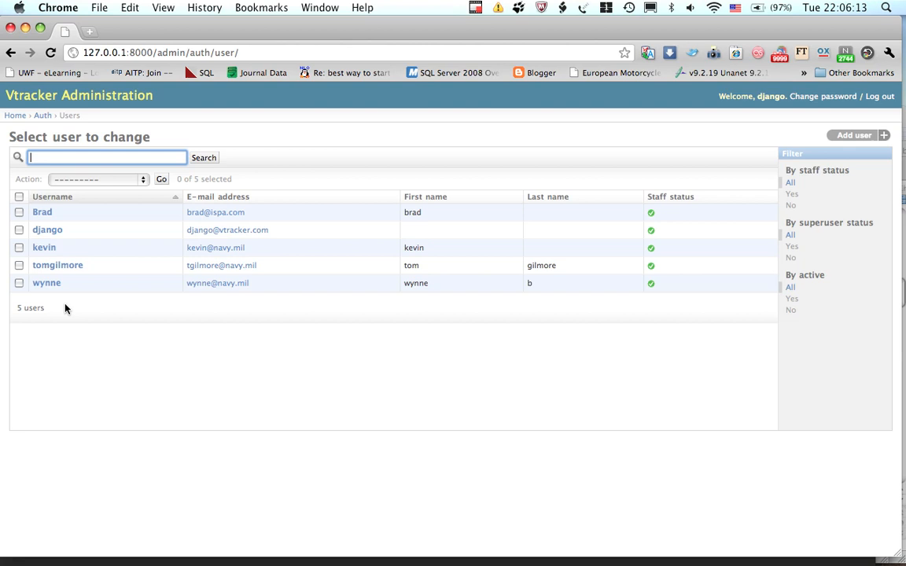
{"action": "mouse_move", "coordinate": [203, 171]}
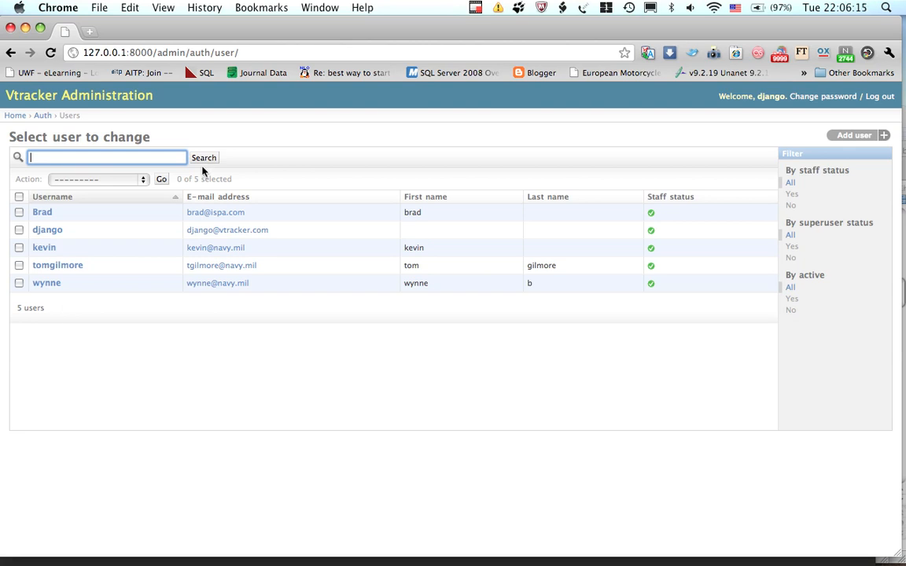
Step: Add user 'sharon' with a password, re-entering it after the mismatch error, and save
{"action": "left_click", "coordinate": [854, 135]}
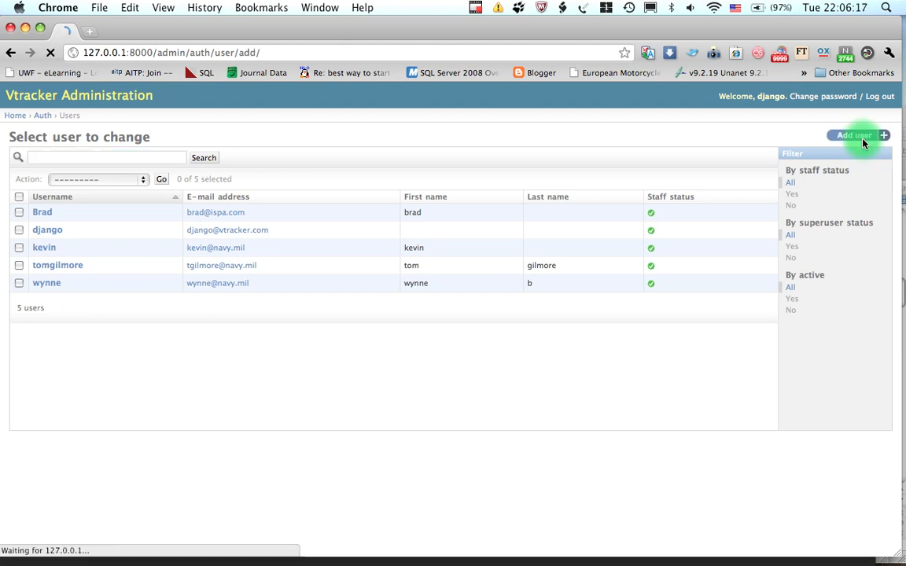
{"action": "left_click", "coordinate": [853, 134]}
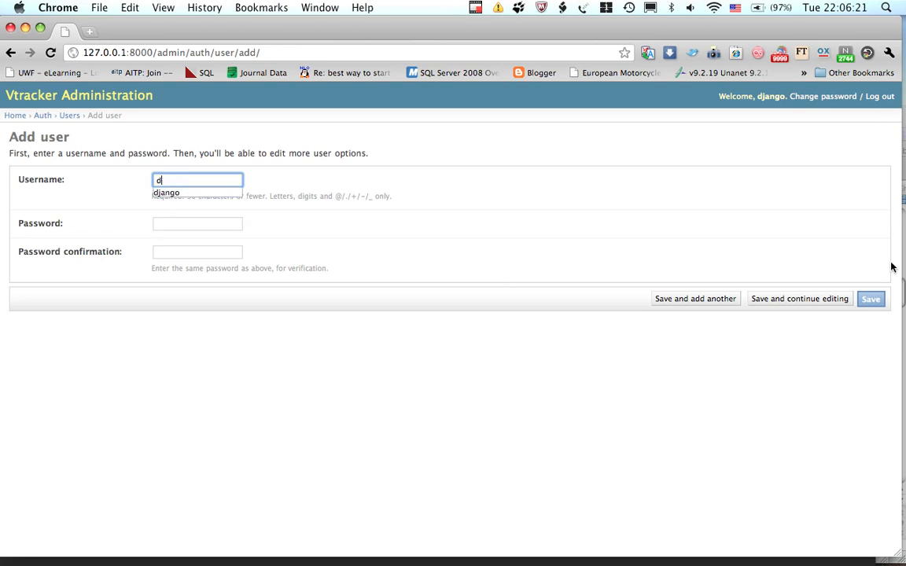
{"action": "type", "text": "sharon"}
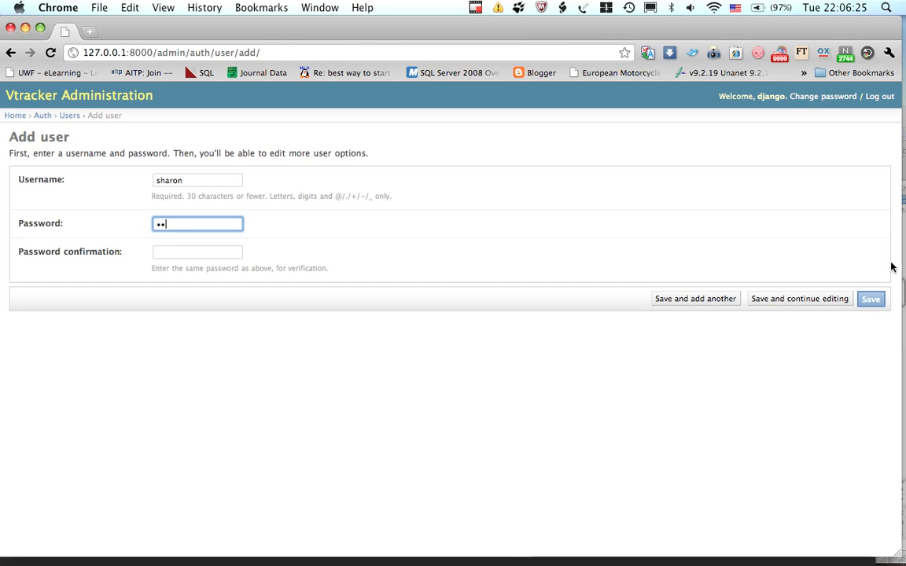
{"action": "type", "text": "password"}
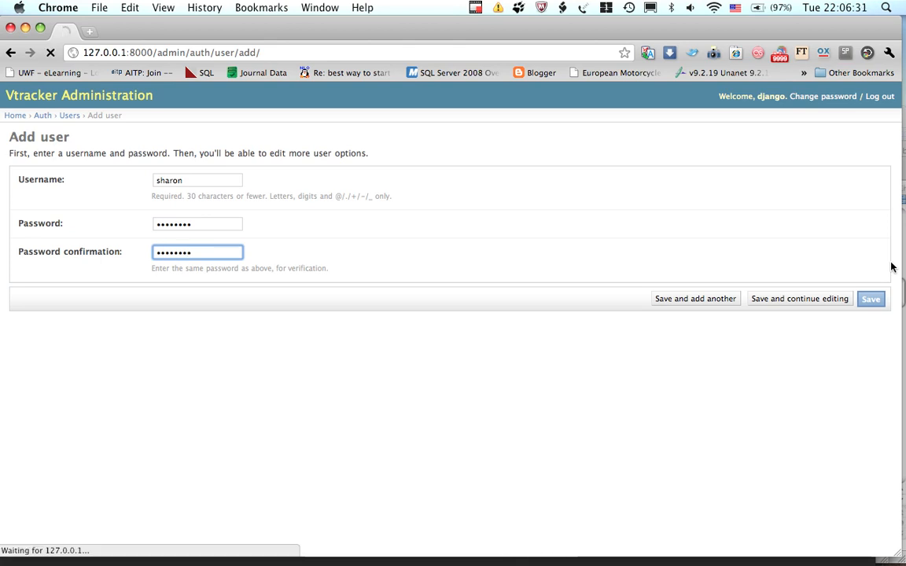
{"action": "left_click", "coordinate": [870, 298]}
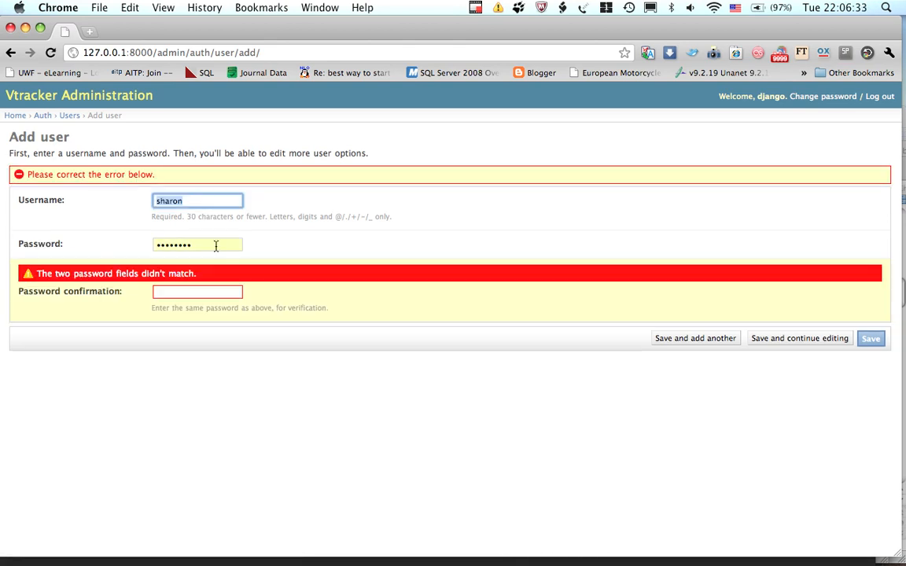
{"action": "left_click", "coordinate": [196, 244]}
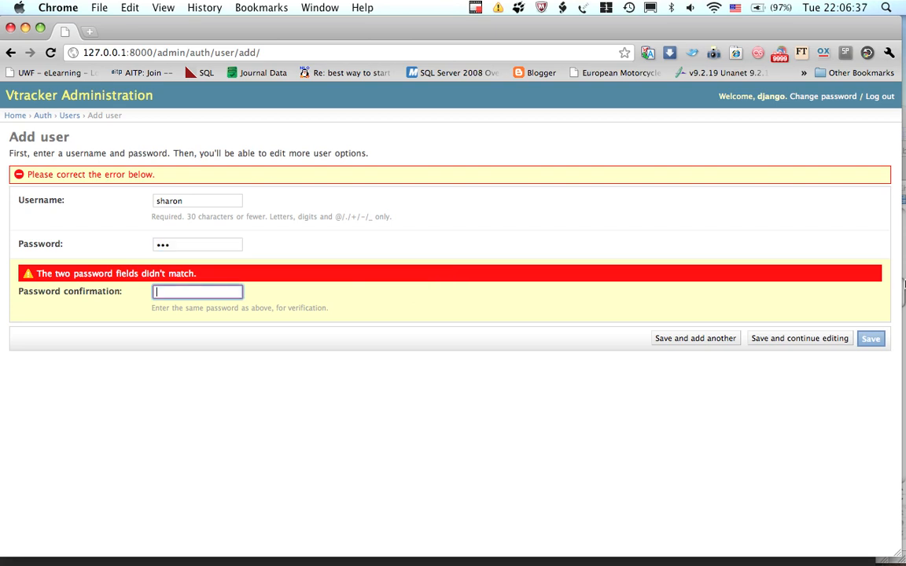
{"action": "type", "text": "•••"}
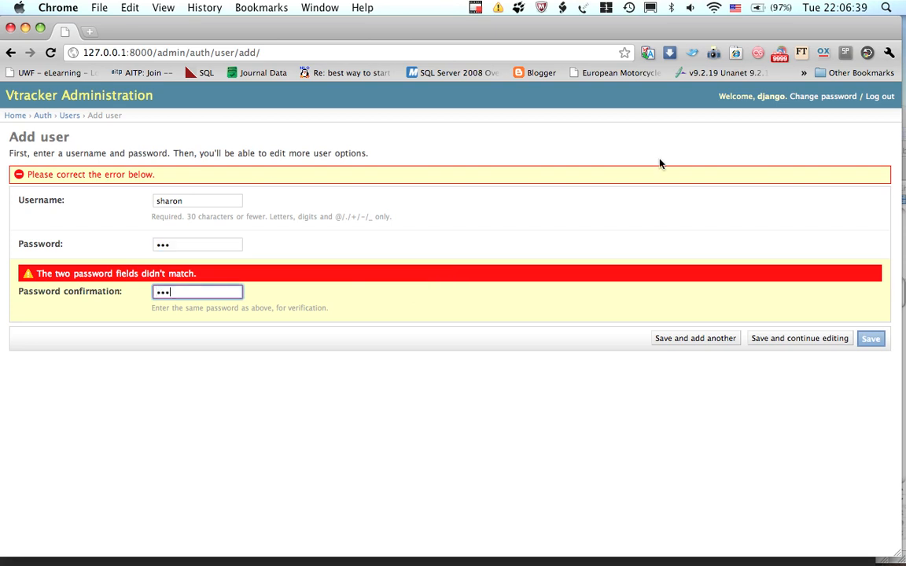
{"action": "left_click", "coordinate": [869, 338]}
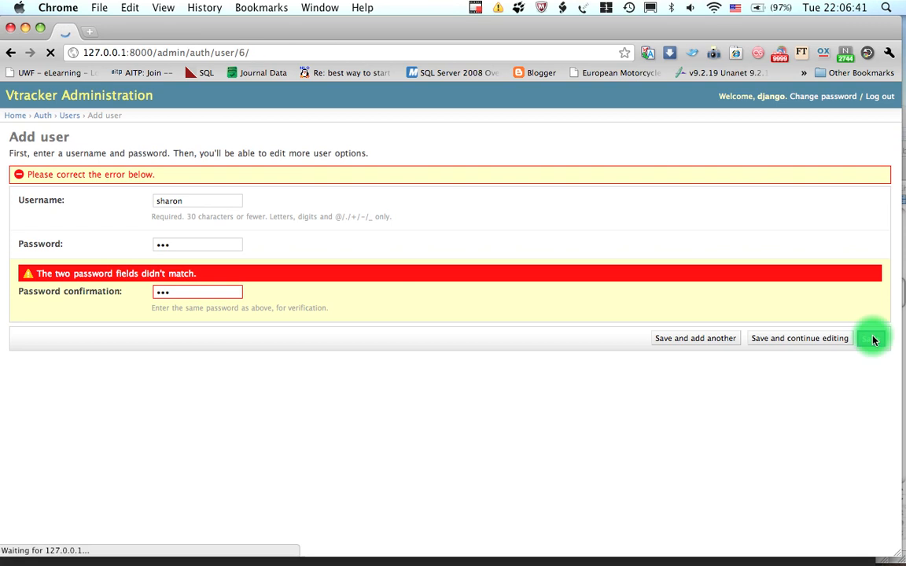
{"action": "left_click", "coordinate": [871, 337]}
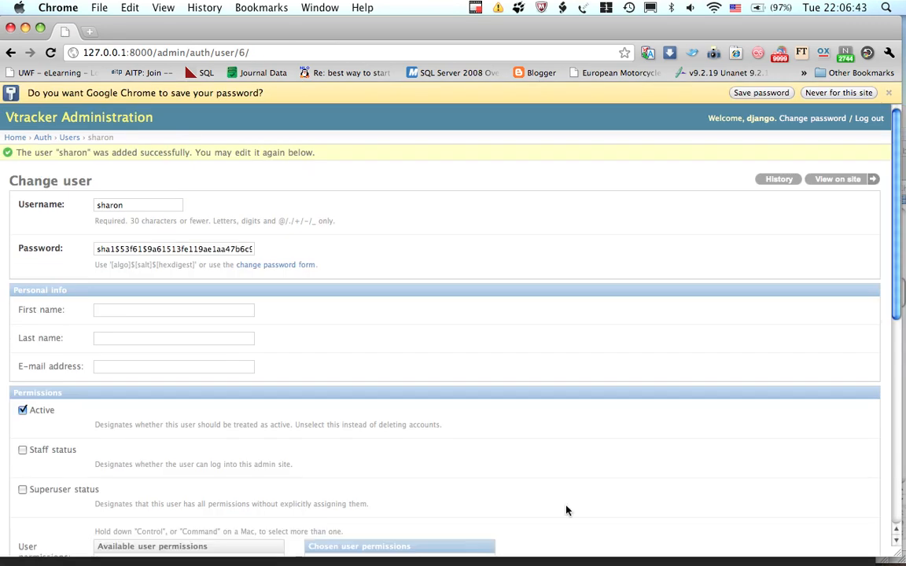
{"action": "left_click", "coordinate": [173, 258]}
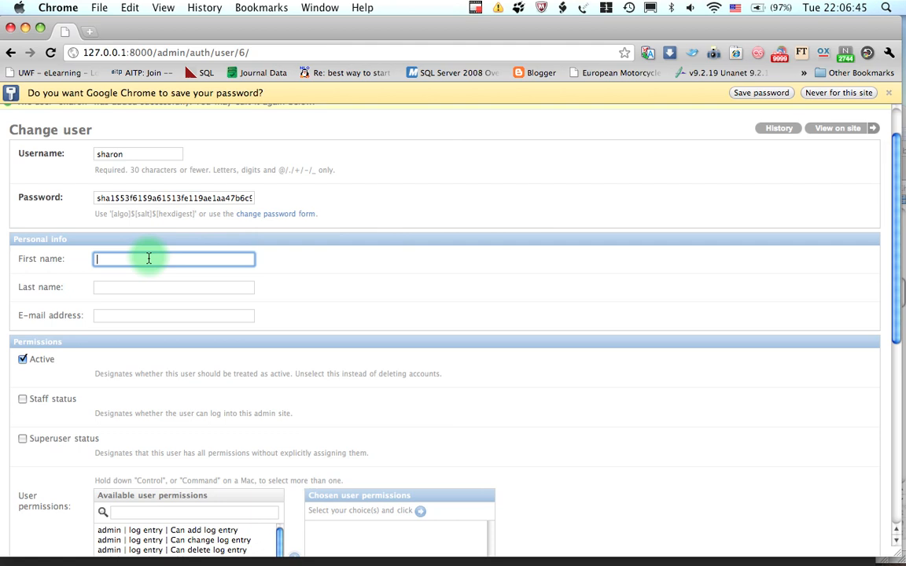
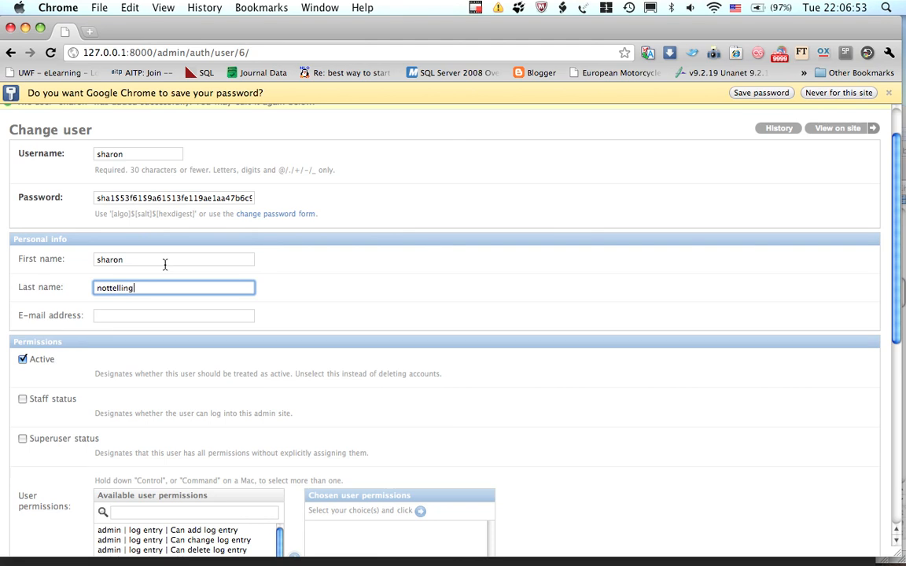
{"action": "left_click", "coordinate": [174, 315]}
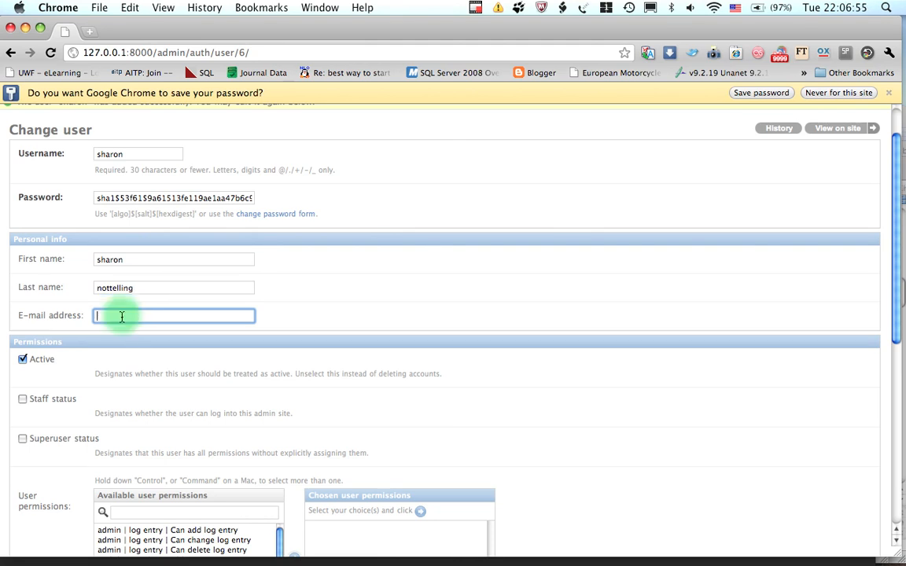
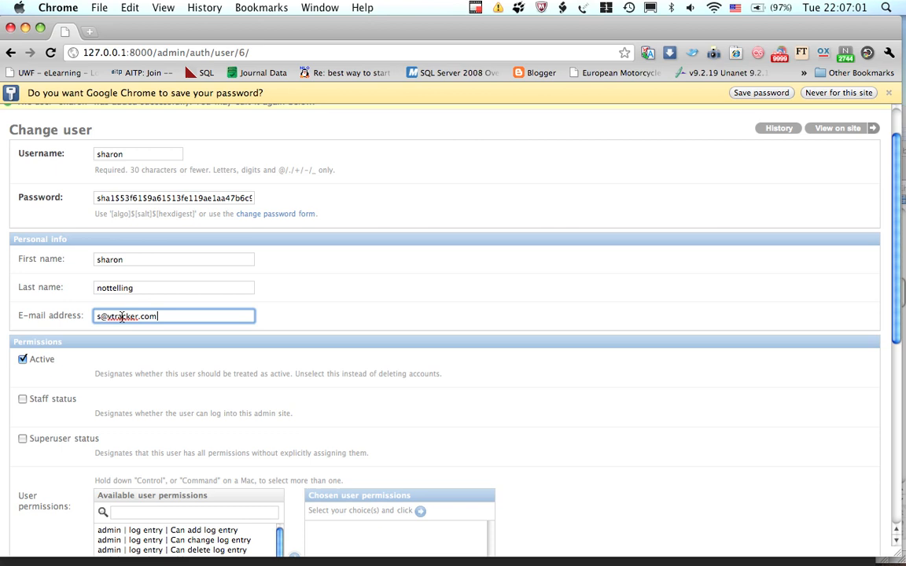
Step: Scroll past the user permissions and select SME in the Groups list
{"action": "scroll", "scroll_direction": "down", "scroll_amount": 3}
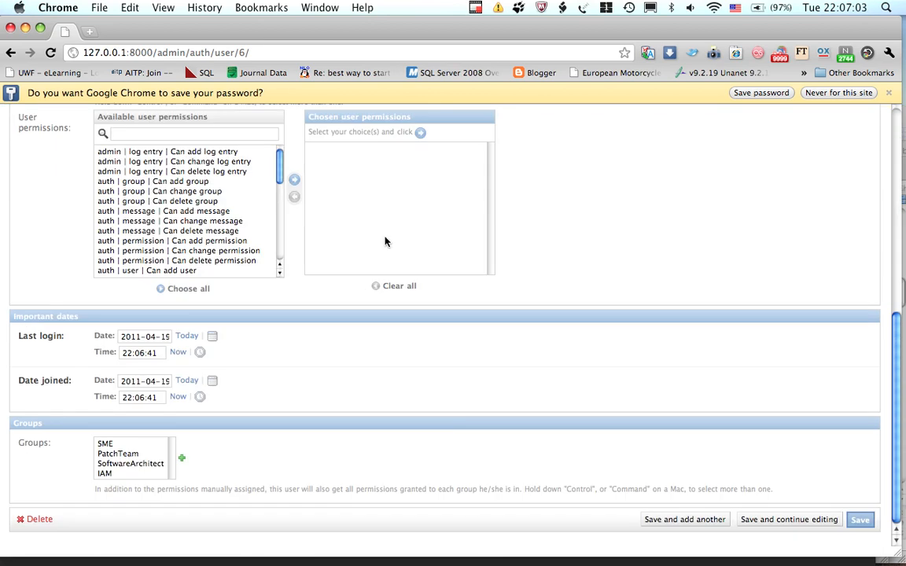
{"action": "mouse_move", "coordinate": [107, 307]}
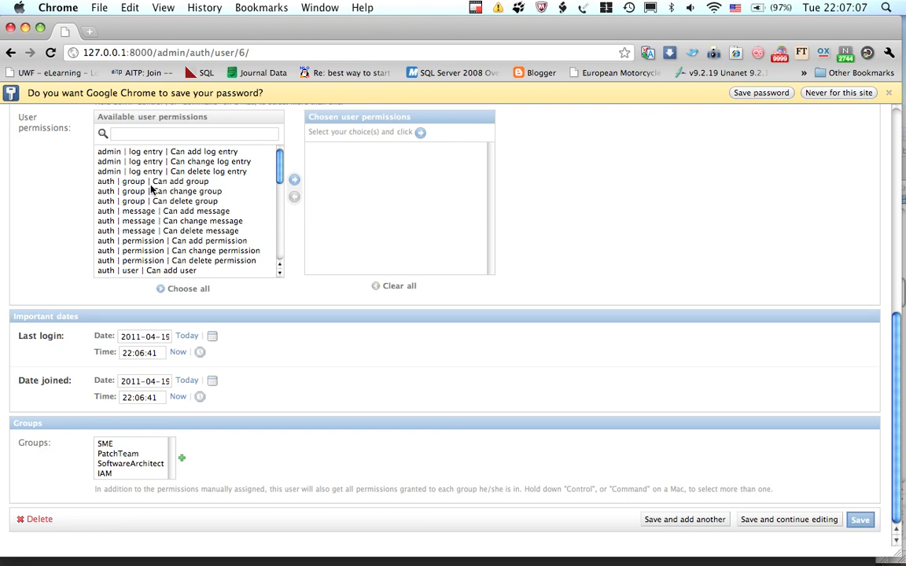
{"action": "mouse_move", "coordinate": [181, 254]}
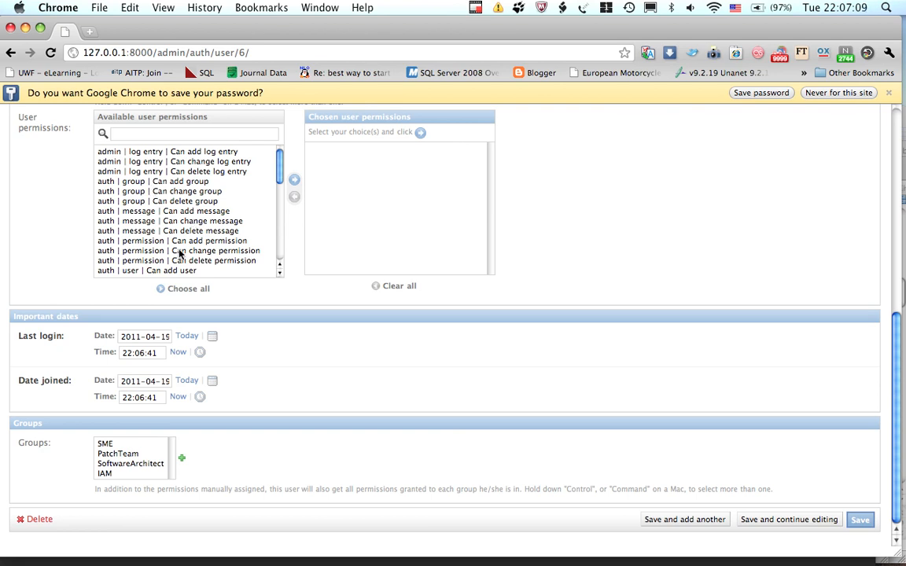
{"action": "scroll", "scroll_direction": "down", "scroll_amount": 3}
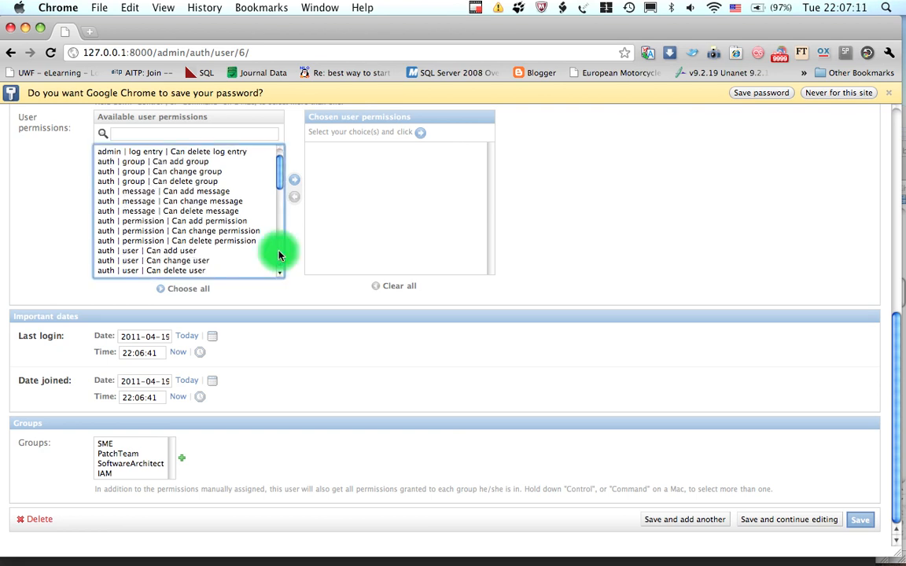
{"action": "scroll", "scroll_direction": "down", "scroll_amount": 3}
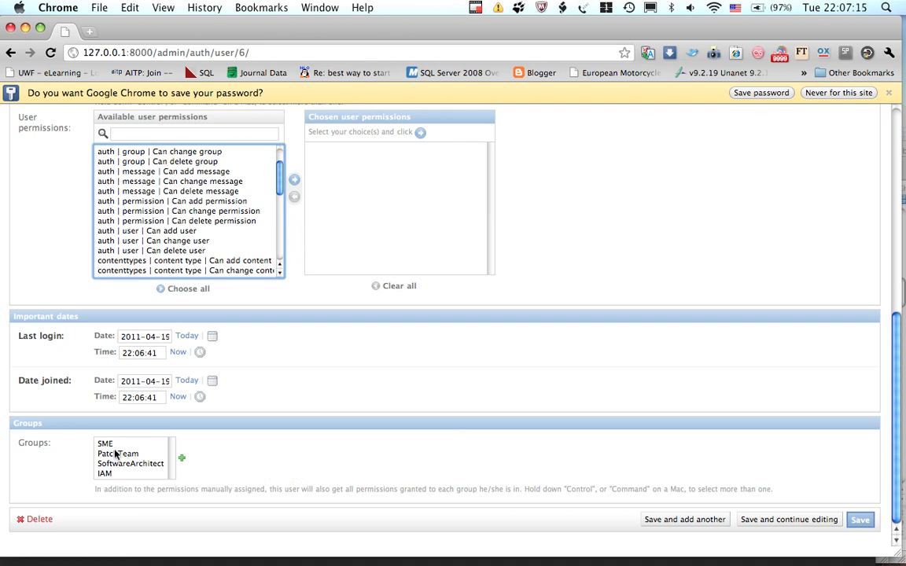
{"action": "left_click", "coordinate": [105, 443]}
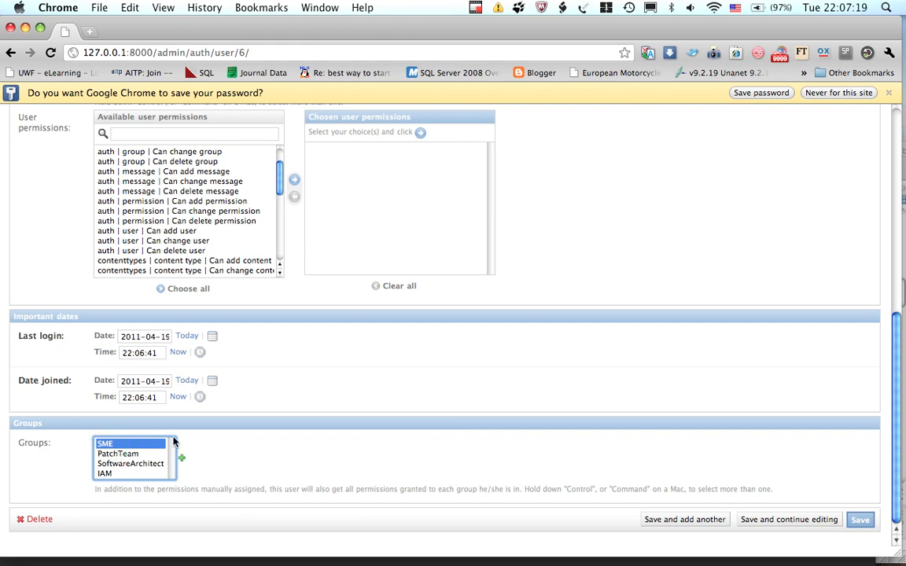
{"action": "mouse_move", "coordinate": [629, 514]}
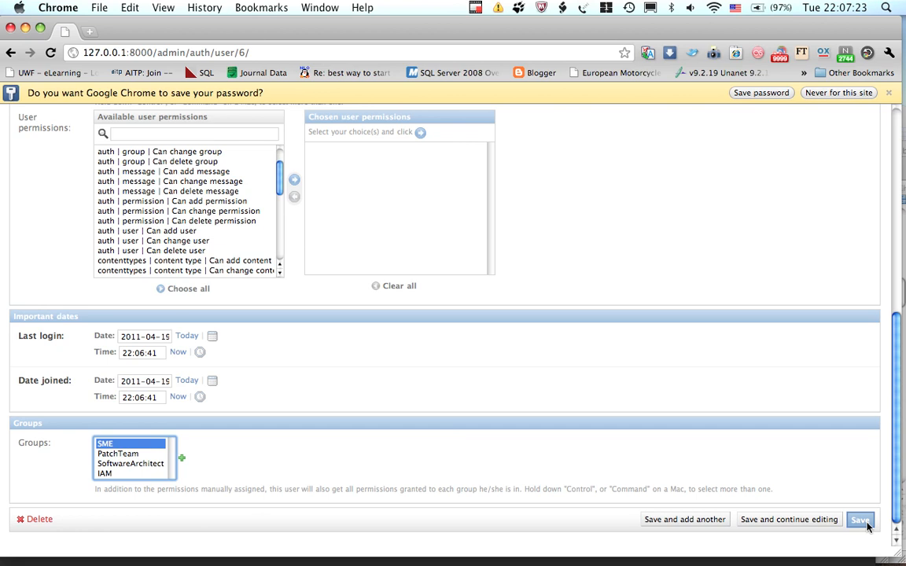
Step: Save sharon's SME membership, review the Groups list, then open the Machines list
{"action": "left_click", "coordinate": [859, 519]}
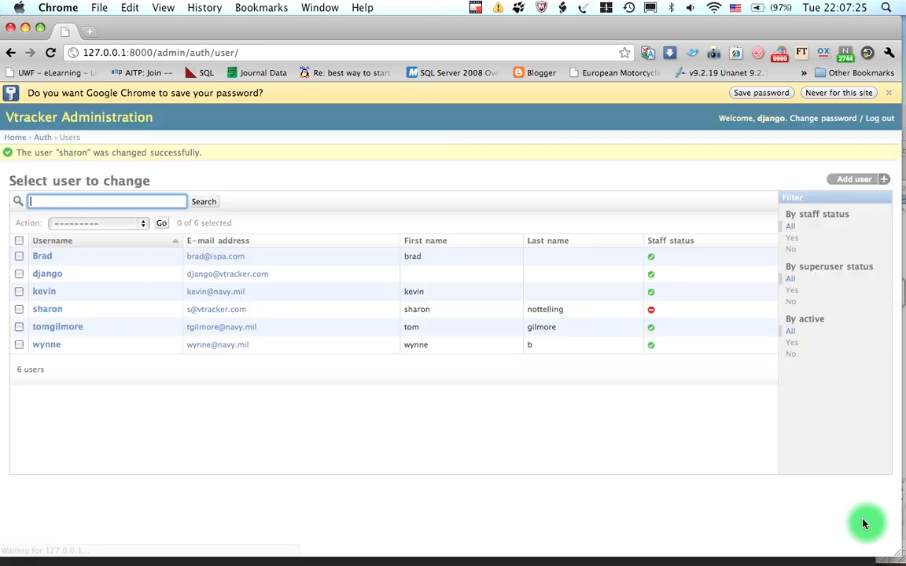
{"action": "mouse_move", "coordinate": [47, 308]}
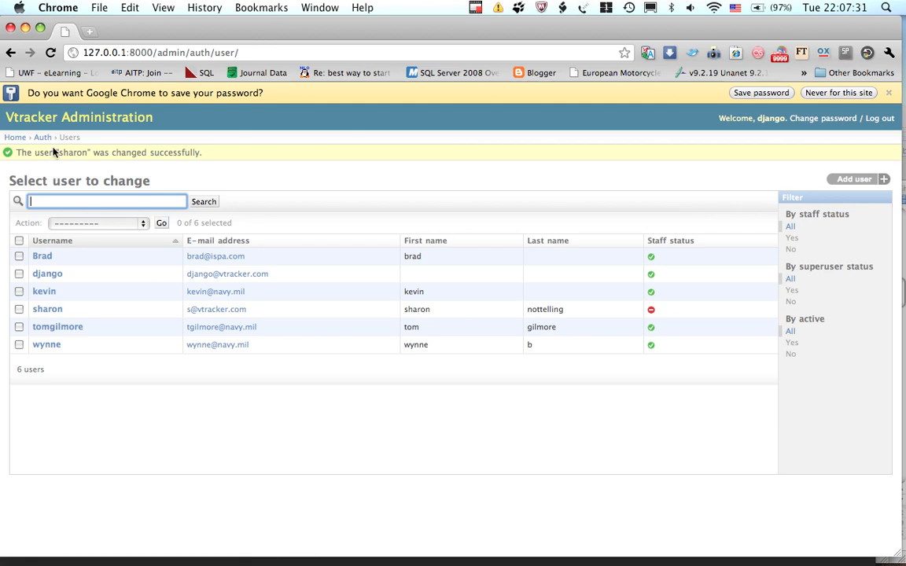
{"action": "left_click", "coordinate": [14, 137]}
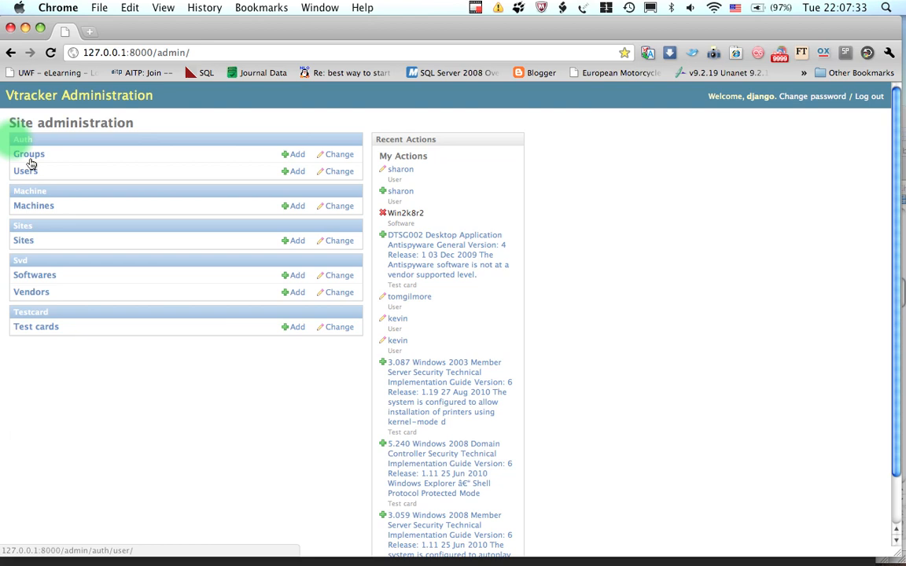
{"action": "left_click", "coordinate": [29, 153]}
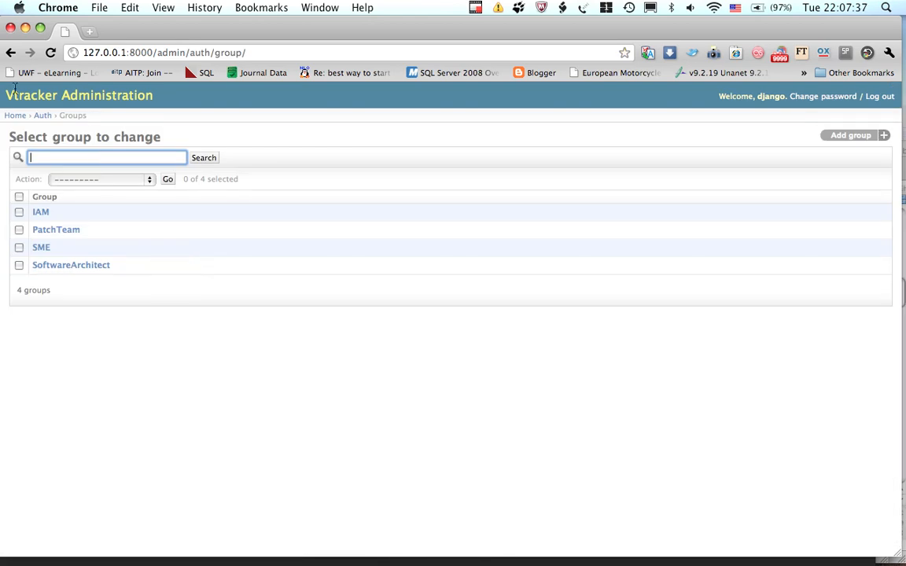
{"action": "left_click", "coordinate": [14, 115]}
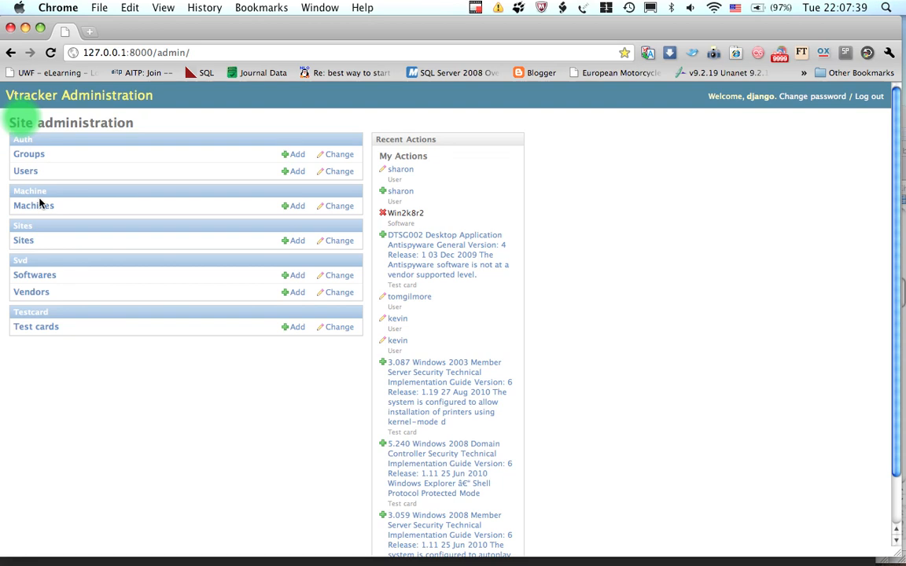
{"action": "left_click", "coordinate": [33, 205]}
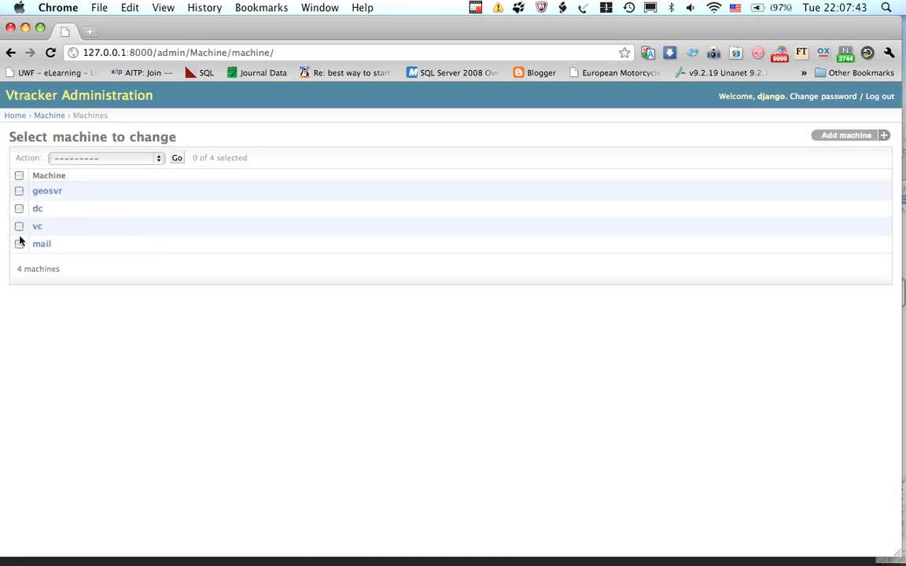
{"action": "mouse_move", "coordinate": [20, 218]}
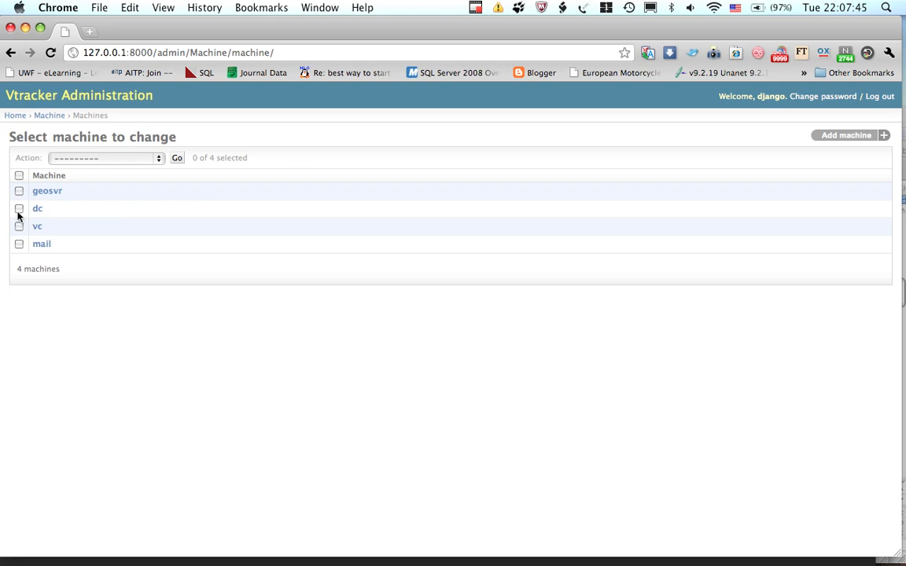
Step: Tick machine dc and open its Change machine form
{"action": "left_click", "coordinate": [19, 207]}
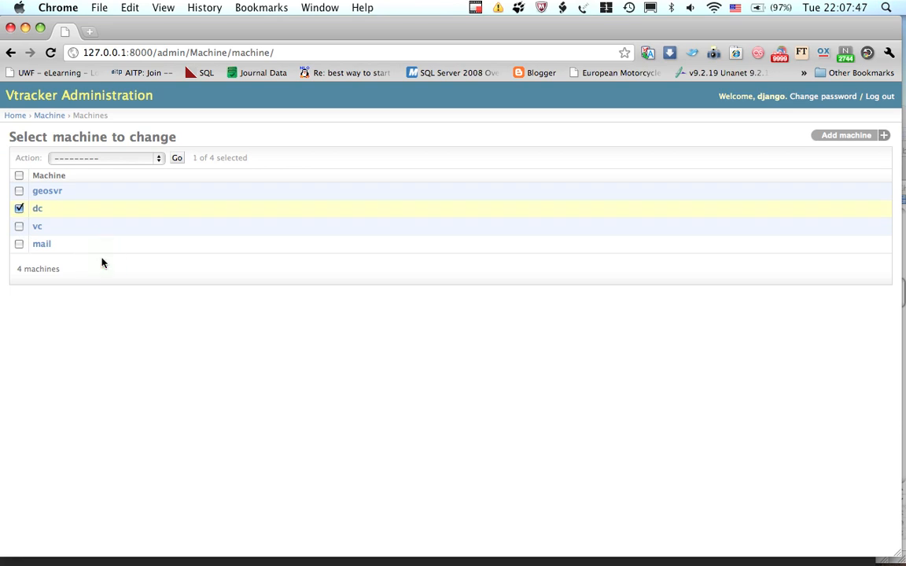
{"action": "mouse_move", "coordinate": [236, 193]}
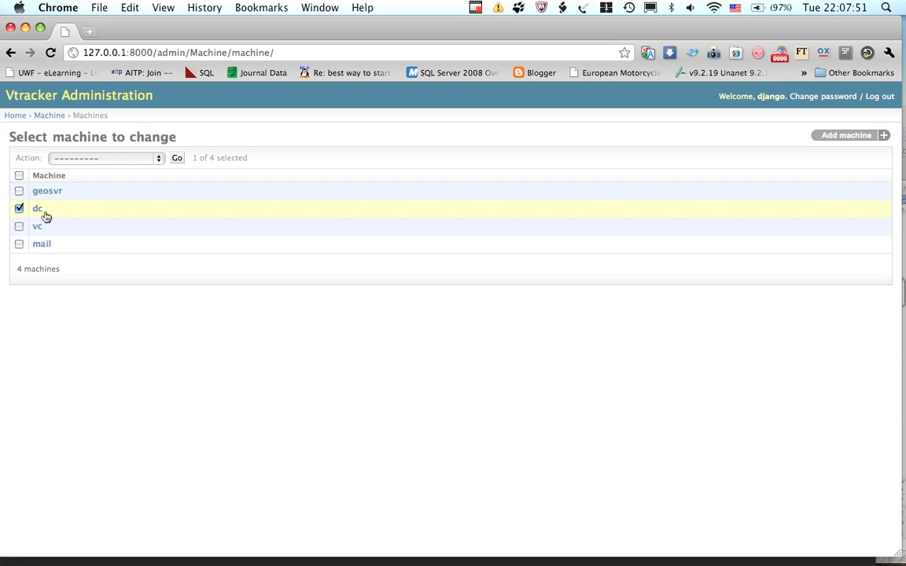
{"action": "left_click", "coordinate": [36, 207]}
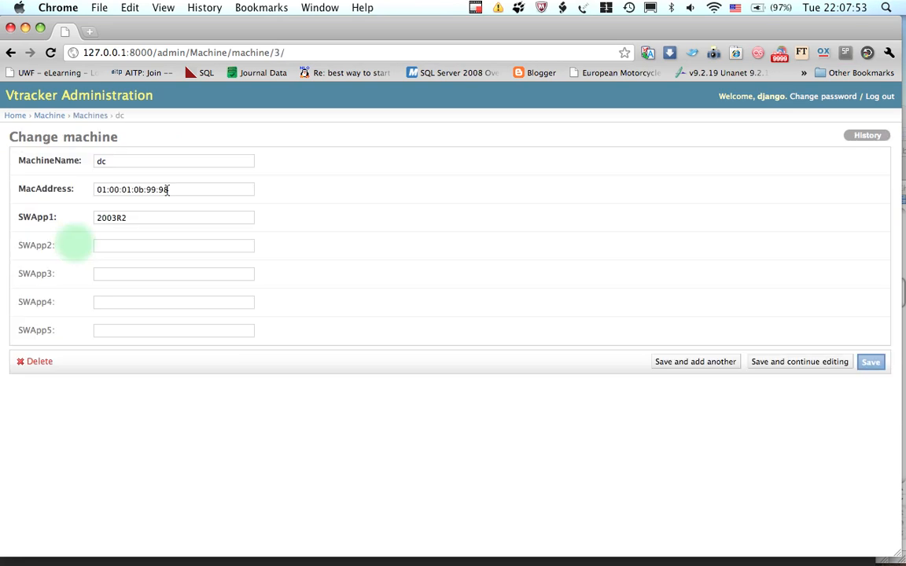
Step: Enter 'microsoft word' as dc's SWApp2, save, and return to the admin home
{"action": "left_click", "coordinate": [173, 244]}
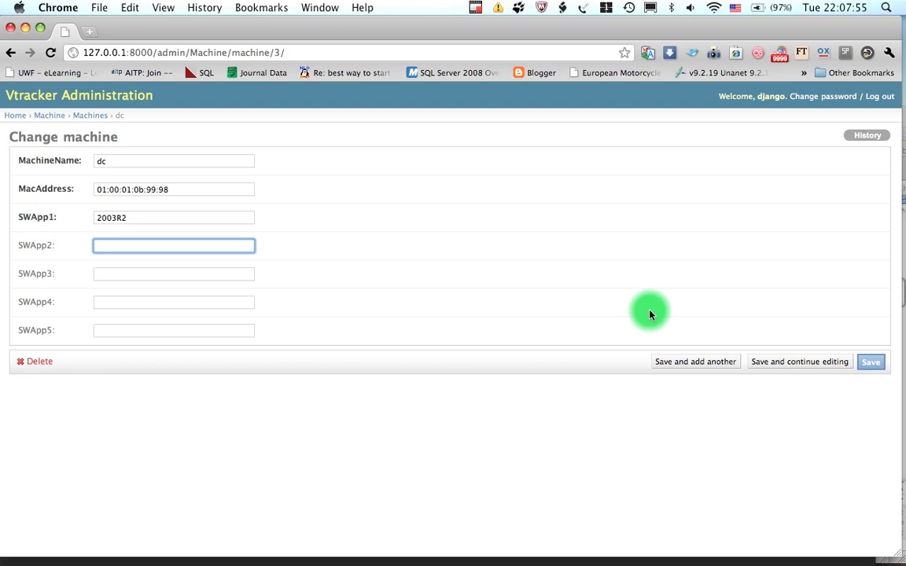
{"action": "type", "text": "micor"}
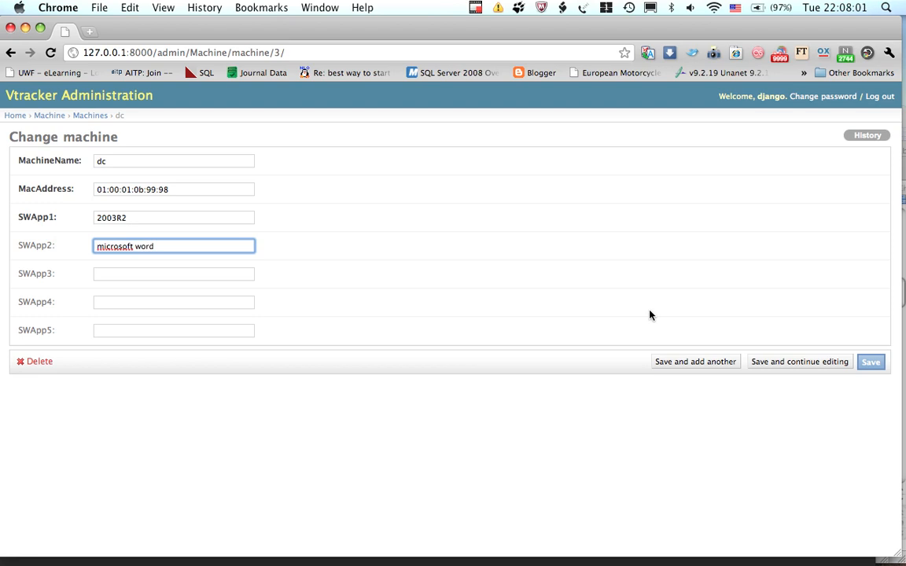
{"action": "left_click", "coordinate": [871, 362]}
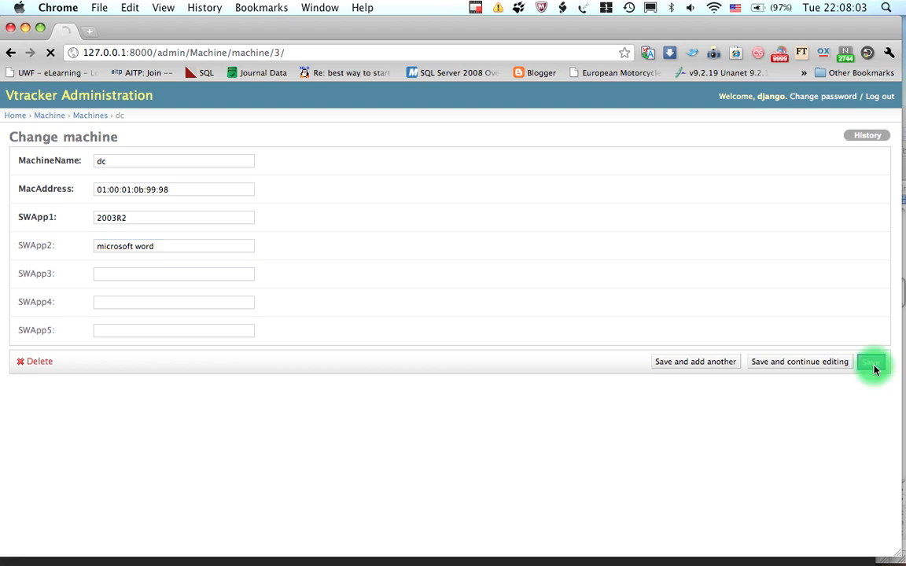
{"action": "left_click", "coordinate": [871, 361]}
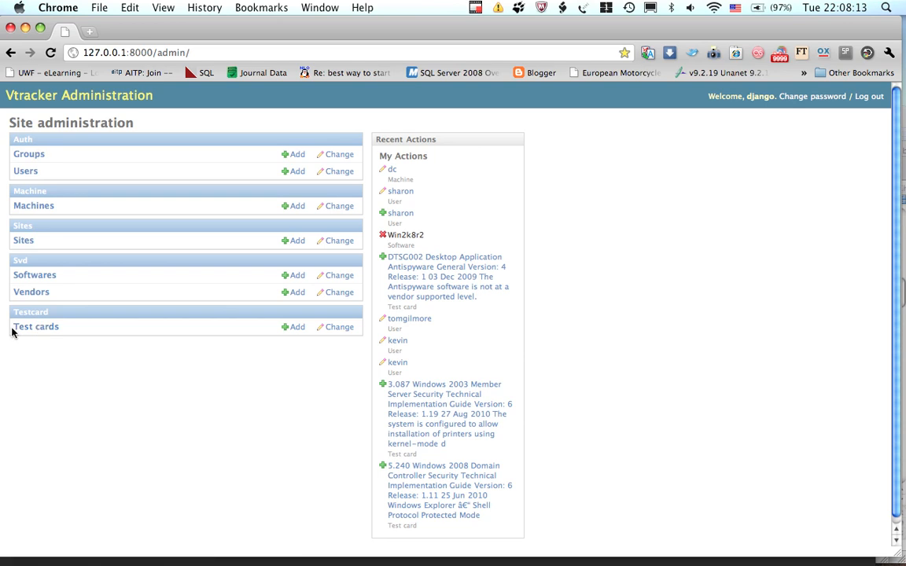
{"action": "mouse_move", "coordinate": [81, 339]}
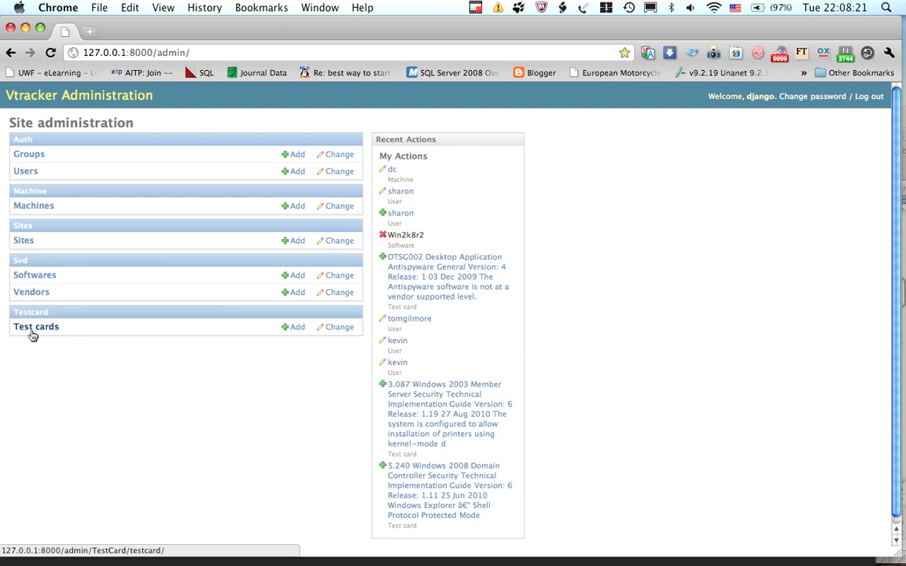
Step: Open the Test cards list and the 4.005 test card for editing
{"action": "left_click", "coordinate": [35, 327]}
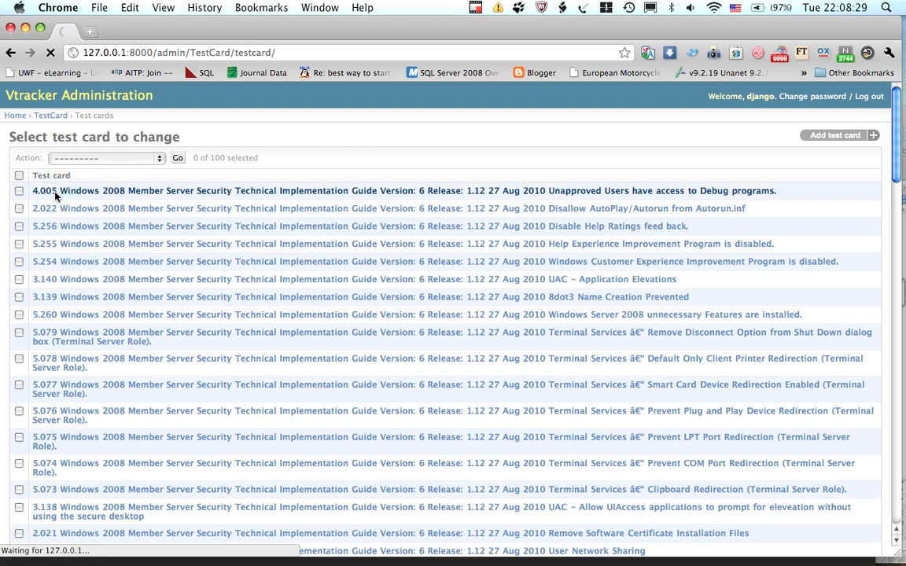
{"action": "left_click", "coordinate": [74, 190]}
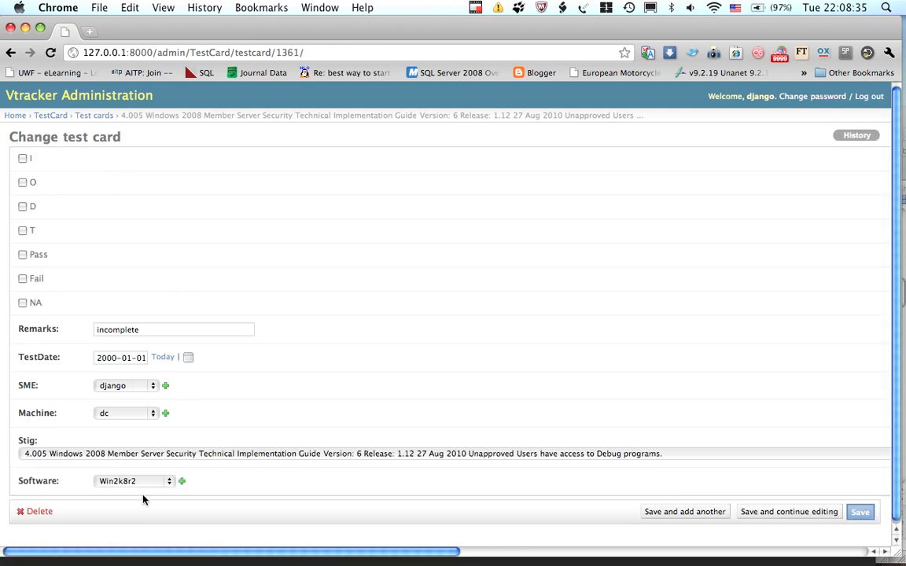
{"action": "mouse_move", "coordinate": [163, 343]}
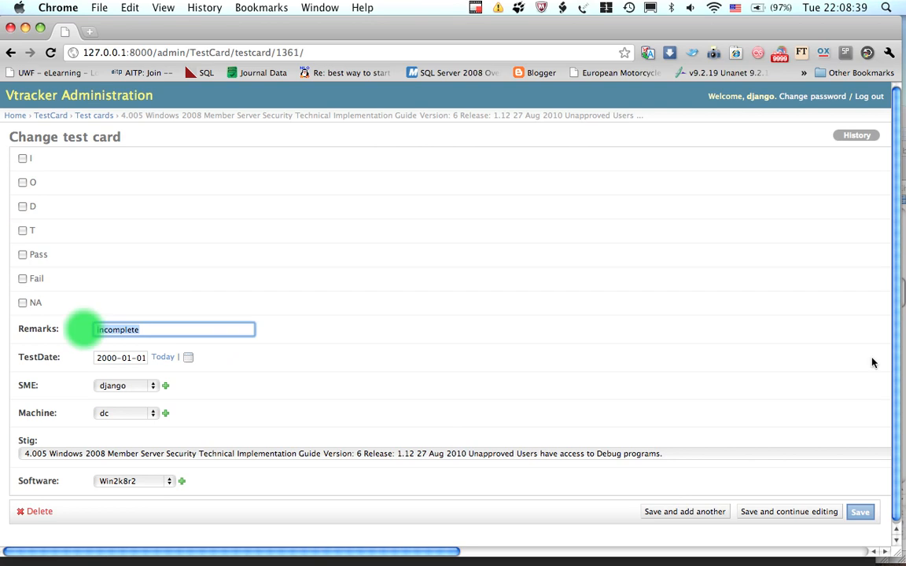
Step: Set the remark to 'works', tick O and Pass, and save the 4.005 test card
{"action": "type", "text": "works"}
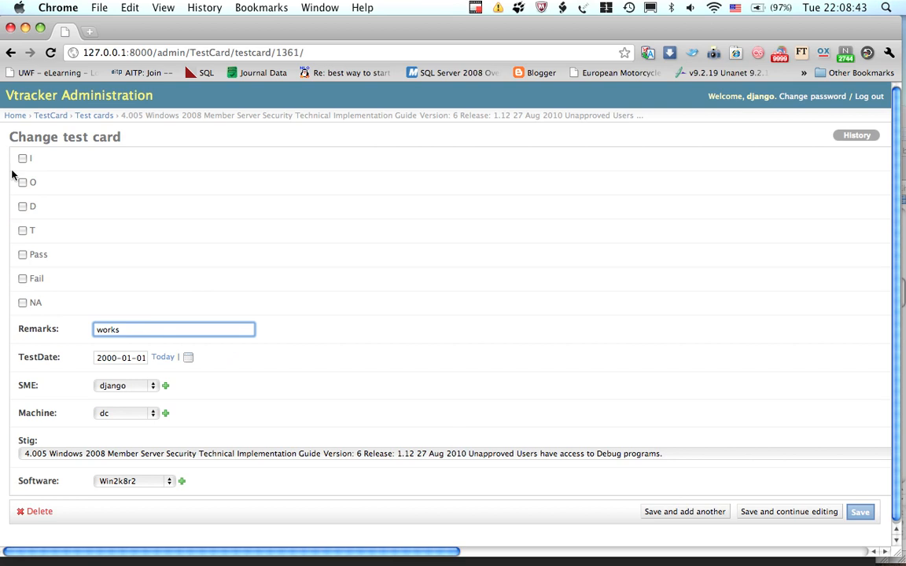
{"action": "mouse_move", "coordinate": [26, 192]}
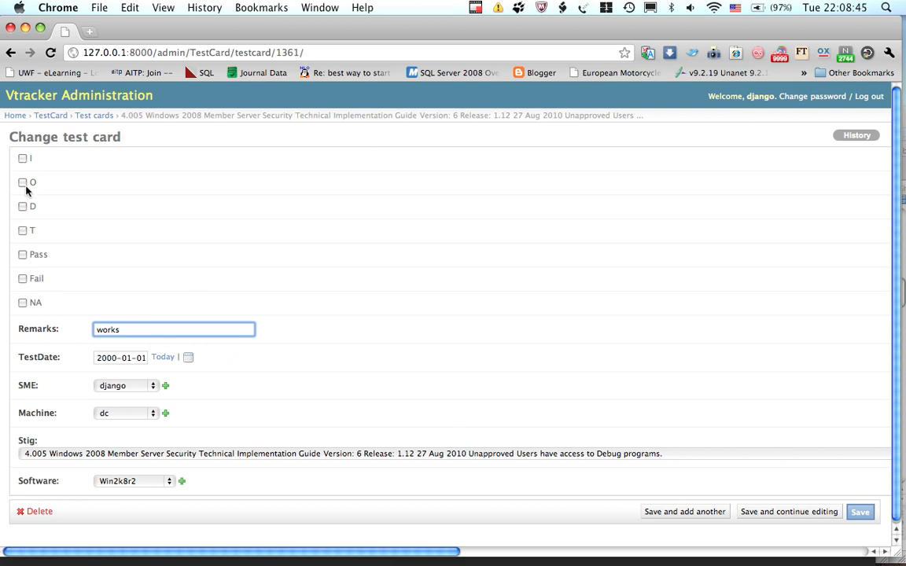
{"action": "left_click", "coordinate": [23, 182]}
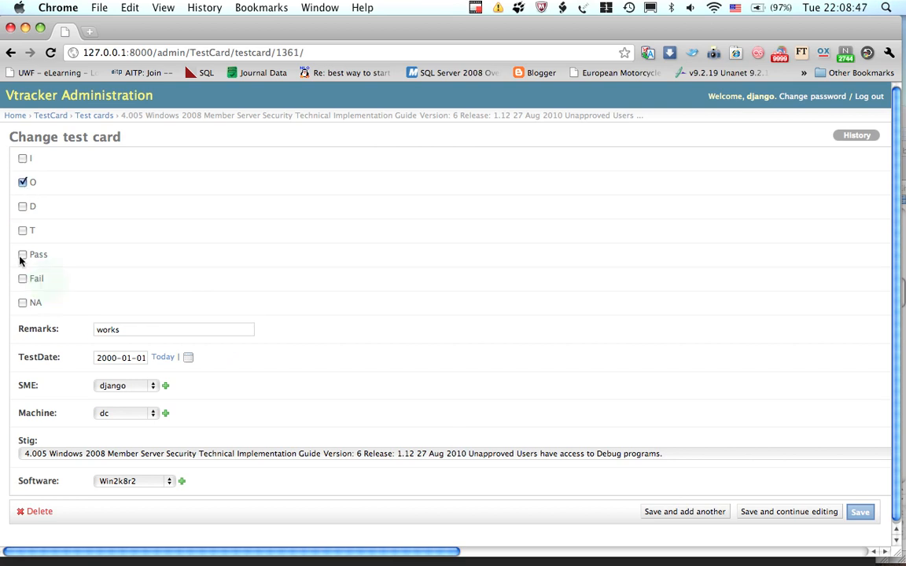
{"action": "left_click", "coordinate": [23, 254]}
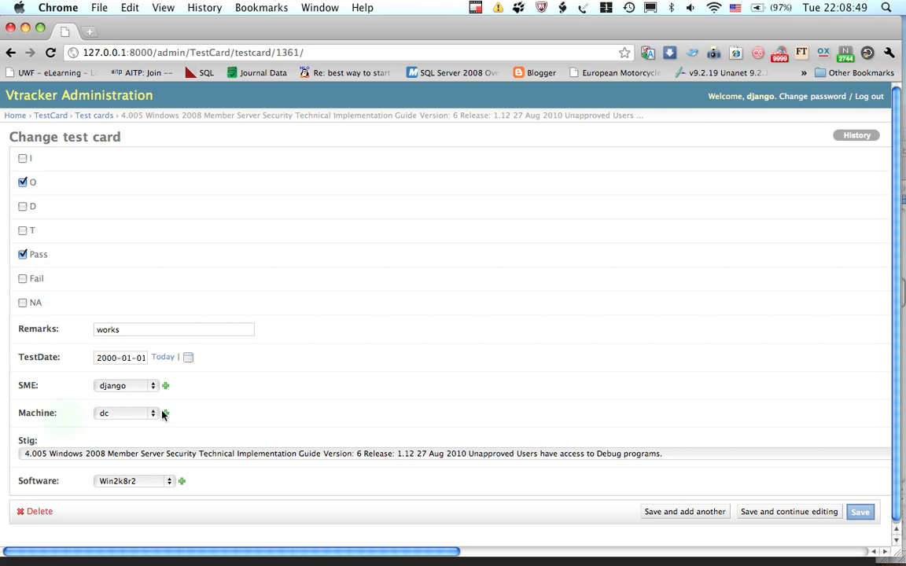
{"action": "left_click", "coordinate": [859, 512]}
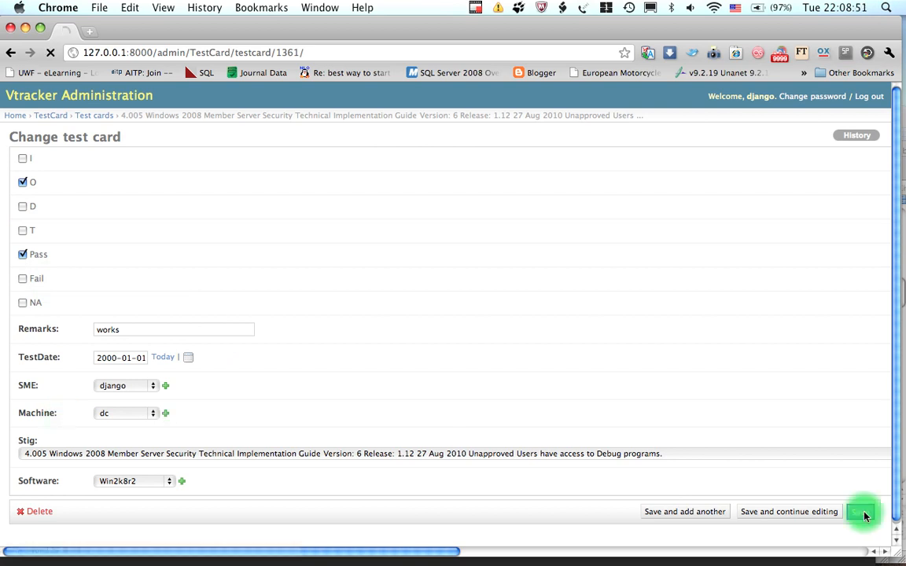
{"action": "left_click", "coordinate": [864, 512]}
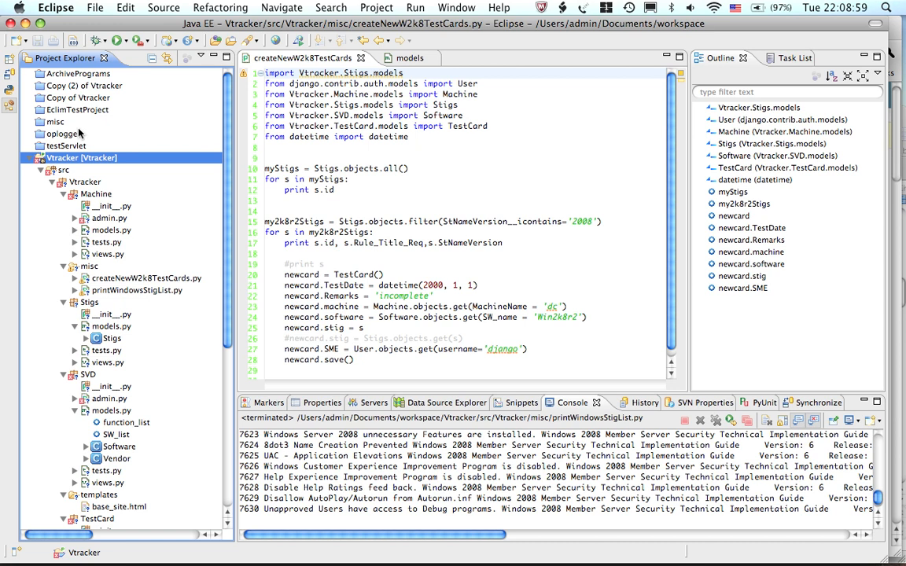
{"action": "mouse_move", "coordinate": [144, 162]}
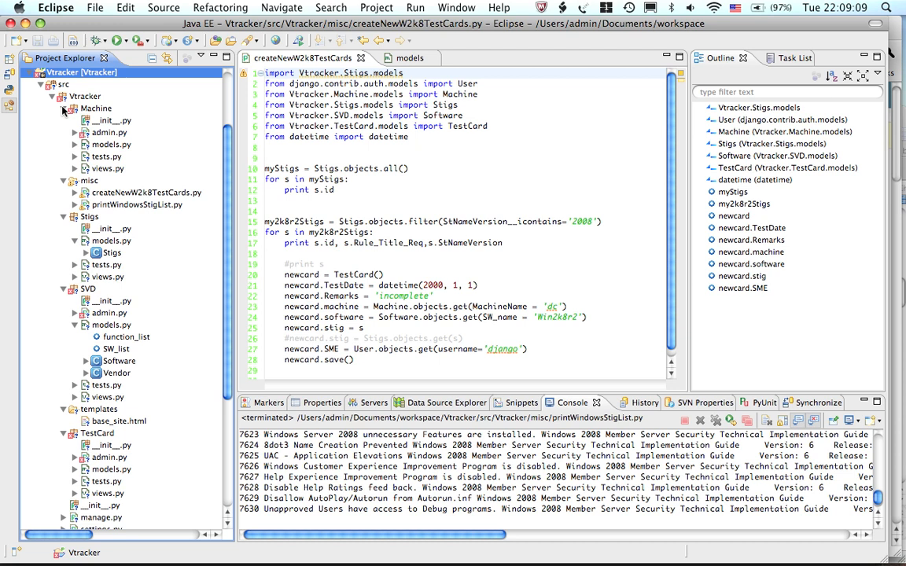
Step: Select the Machine package in Project Explorer and open its models.py
{"action": "left_click", "coordinate": [96, 108]}
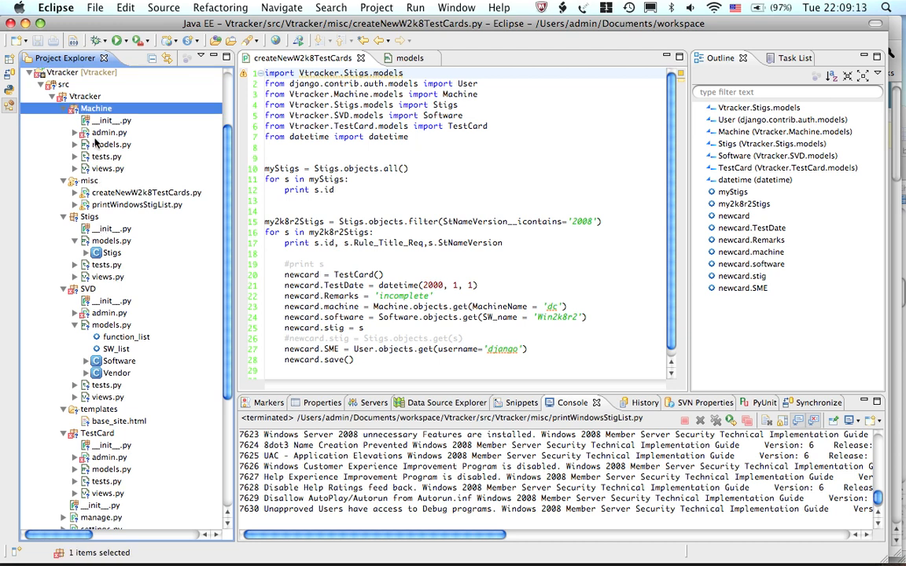
{"action": "left_click", "coordinate": [111, 144]}
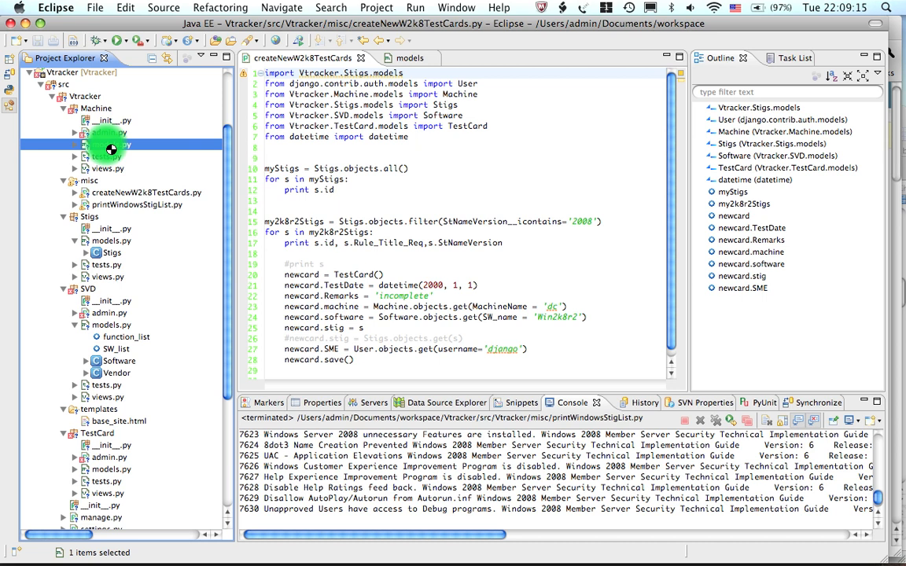
{"action": "left_click", "coordinate": [111, 145]}
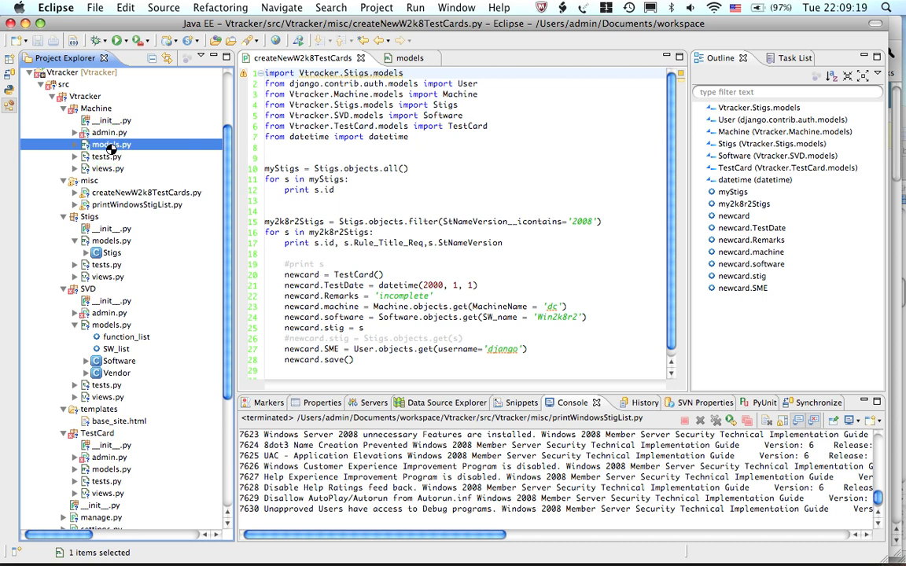
{"action": "double_click", "coordinate": [110, 144]}
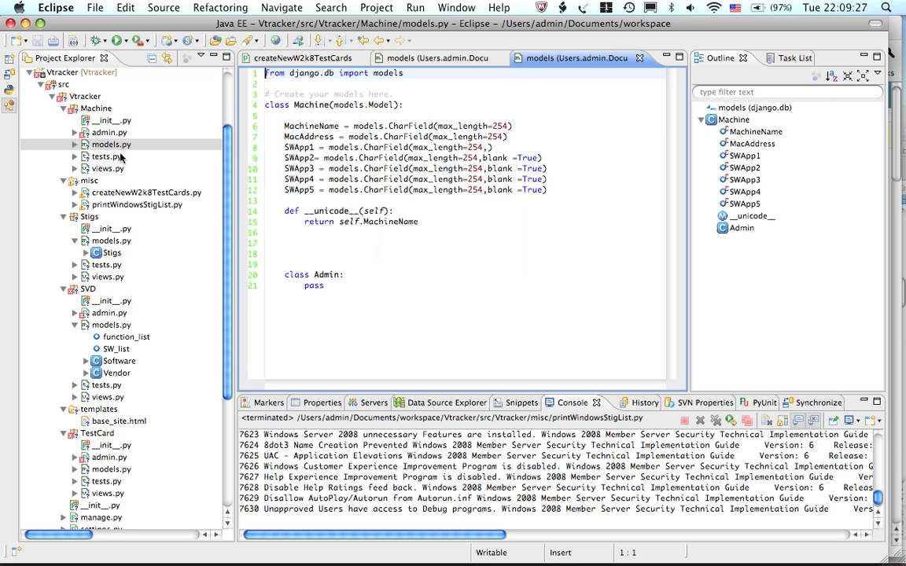
{"action": "mouse_move", "coordinate": [79, 344]}
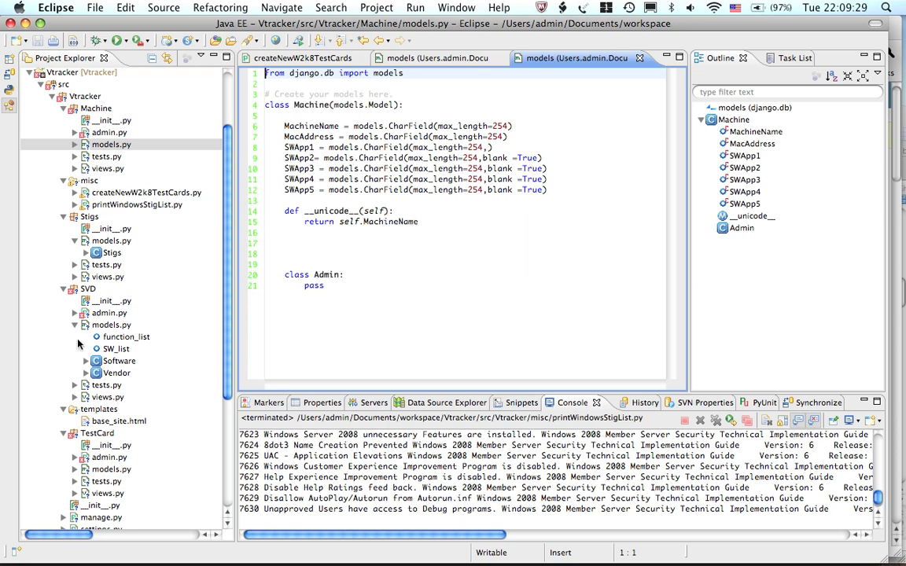
Step: Open models.py from the TestCard package in Project Explorer
{"action": "left_click", "coordinate": [102, 433]}
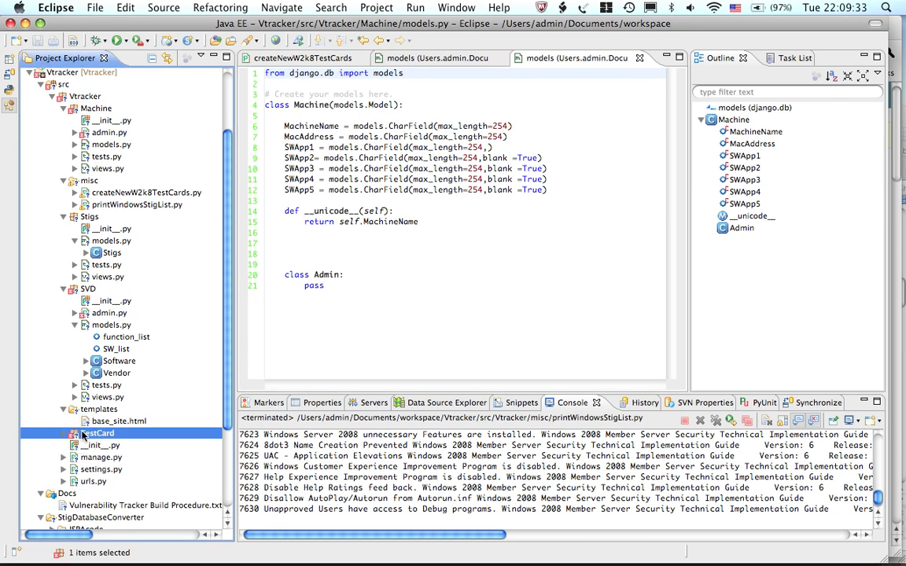
{"action": "left_click", "coordinate": [96, 434]}
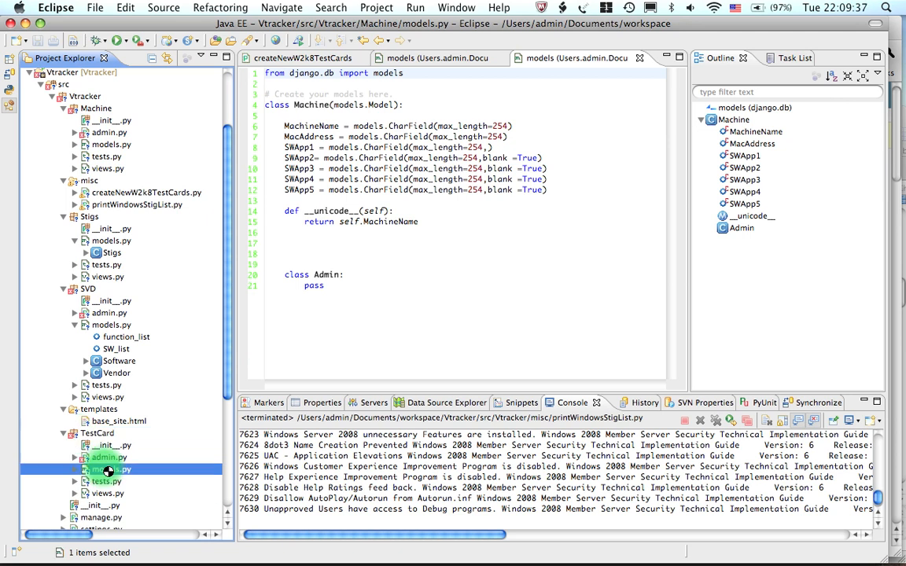
{"action": "double_click", "coordinate": [111, 469]}
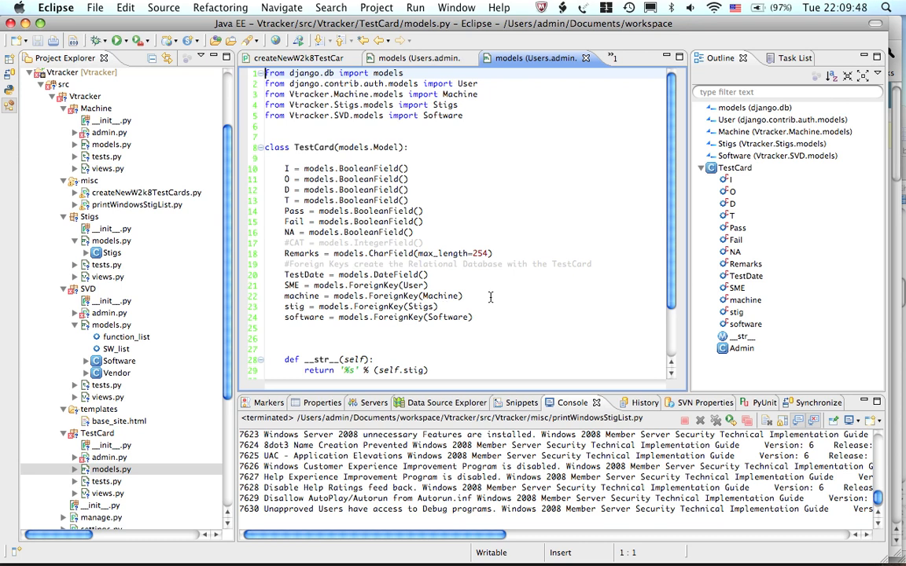
{"action": "mouse_move", "coordinate": [325, 329]}
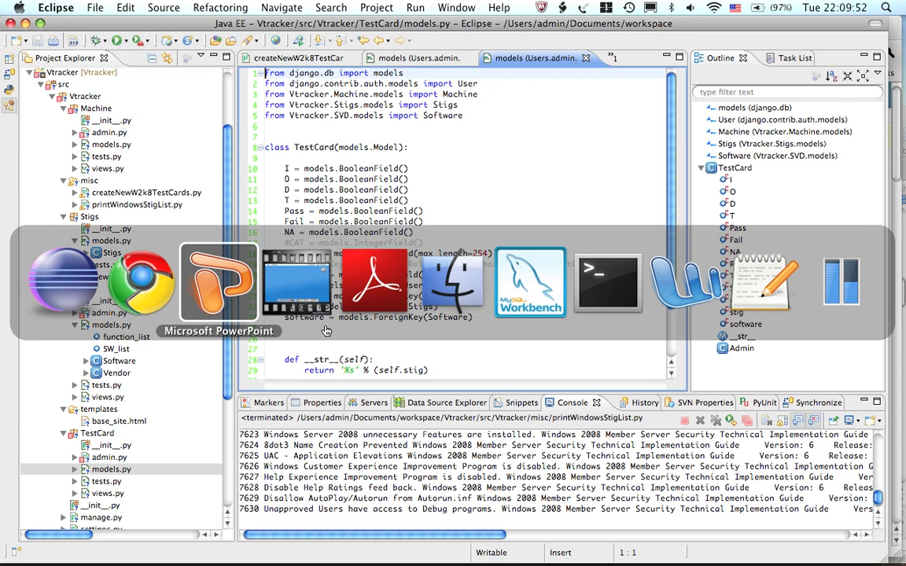
{"action": "mouse_move", "coordinate": [531, 282]}
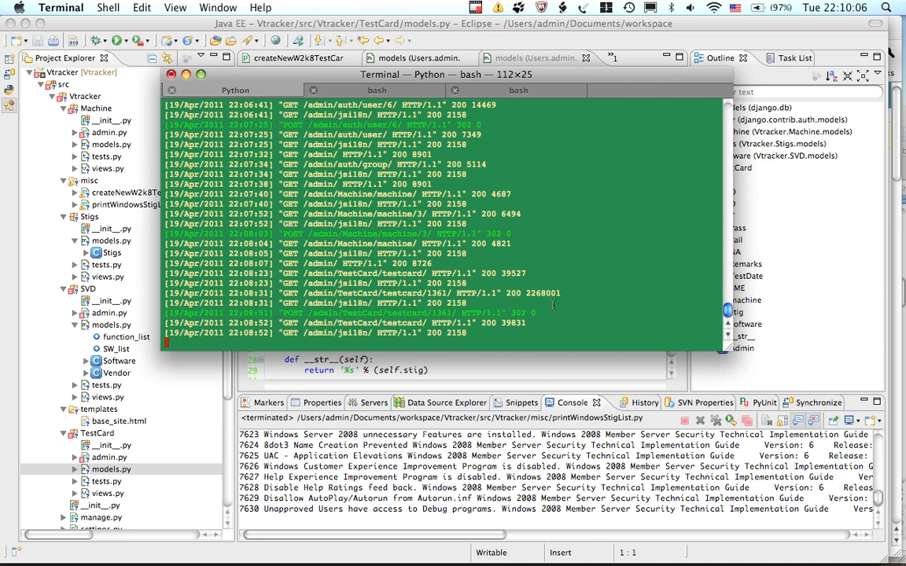
Step: Stop the Django server with Ctrl+C and rerun 'python manage.py runserver'
{"action": "key", "text": "ctrl+c"}
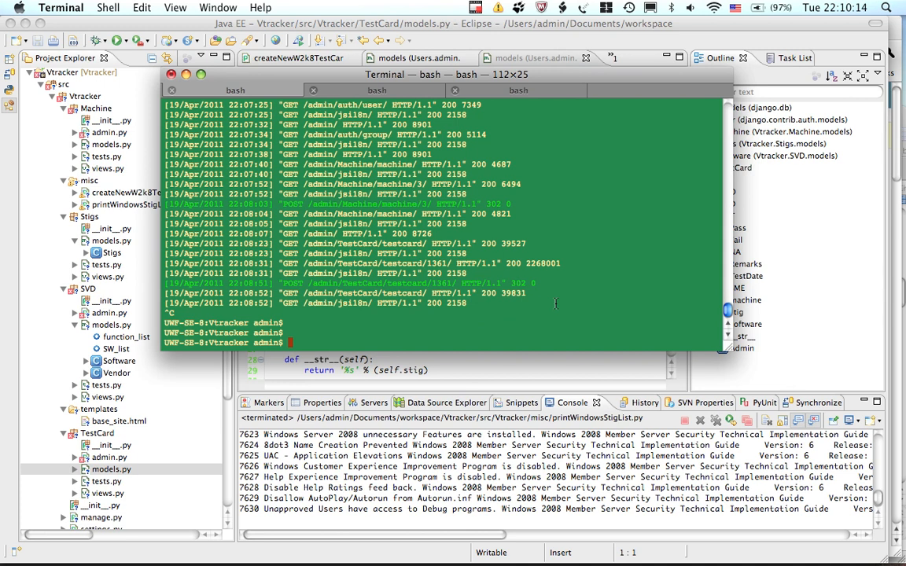
{"action": "type", "text": "python manage.py runserver"}
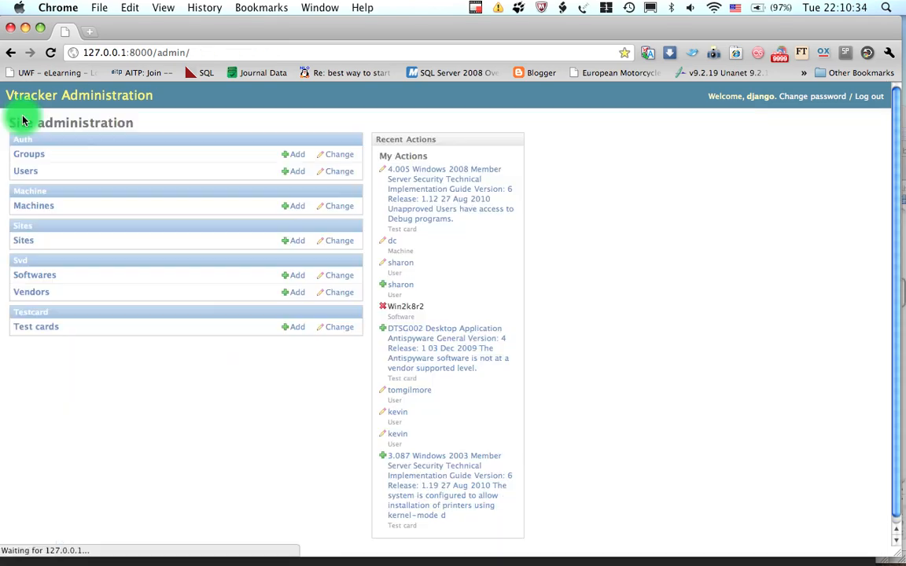
Step: Reload the admin, view the five-entry Softwares list, and return Home
{"action": "left_click", "coordinate": [35, 274]}
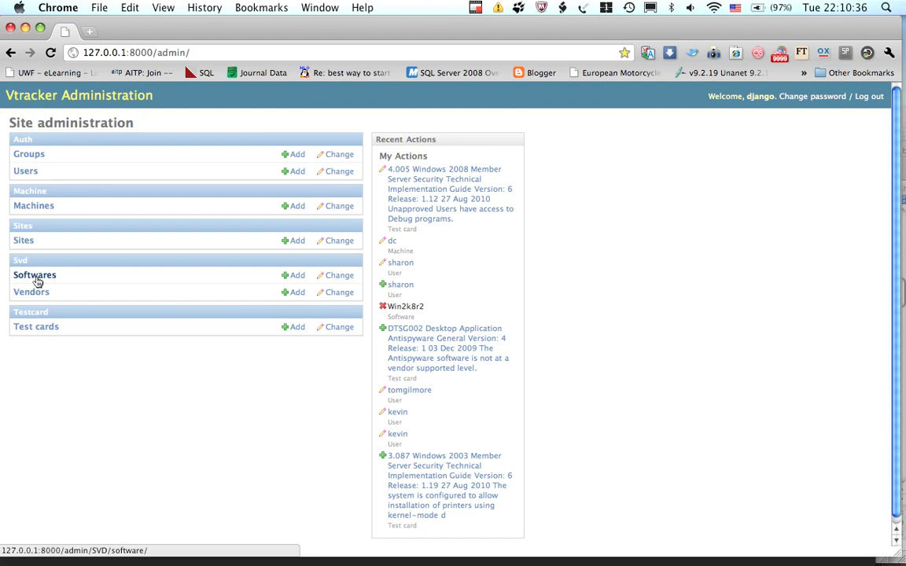
{"action": "left_click", "coordinate": [34, 274]}
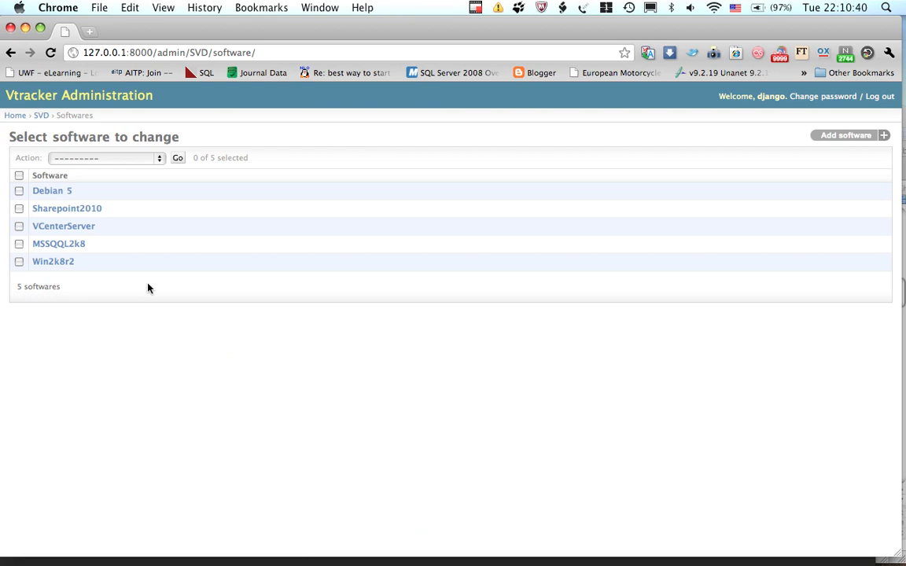
{"action": "left_click", "coordinate": [14, 115]}
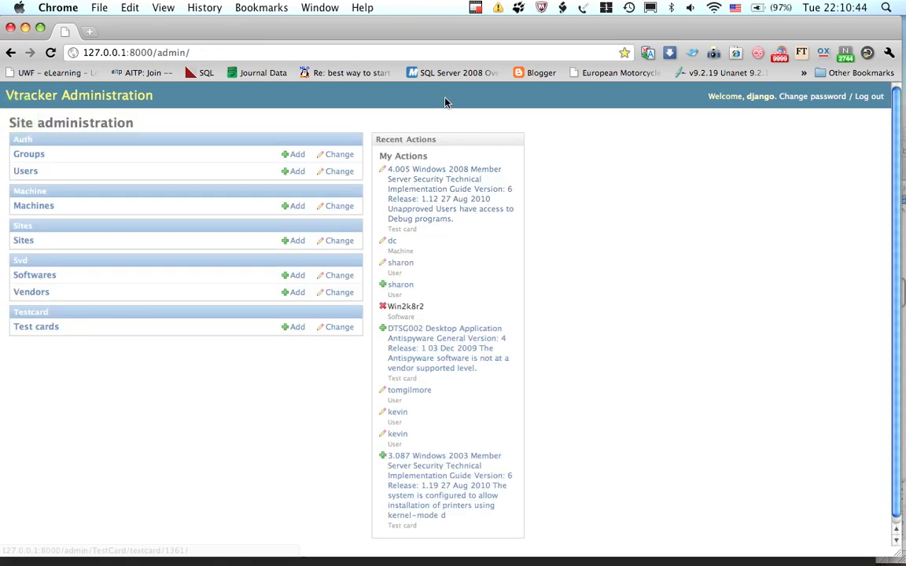
{"action": "mouse_move", "coordinate": [353, 134]}
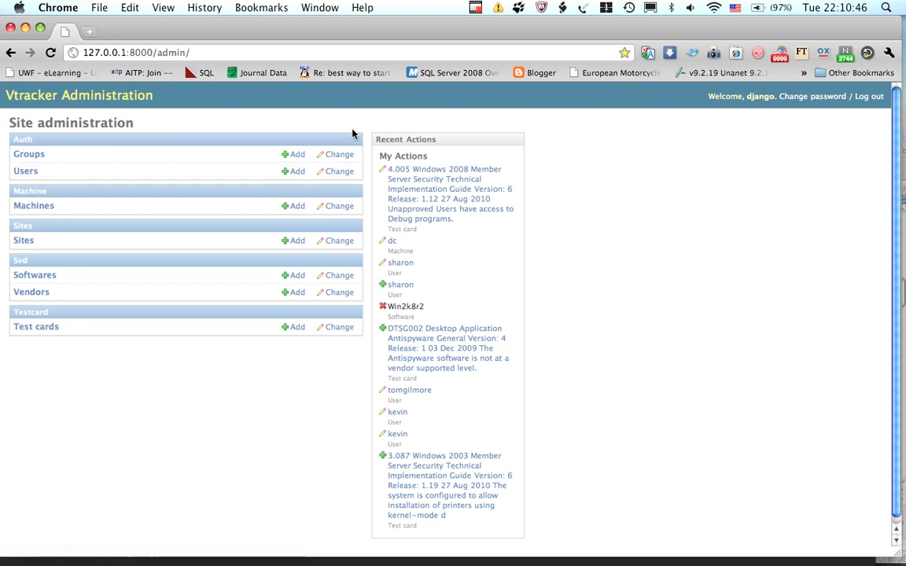
{"action": "mouse_move", "coordinate": [563, 208]}
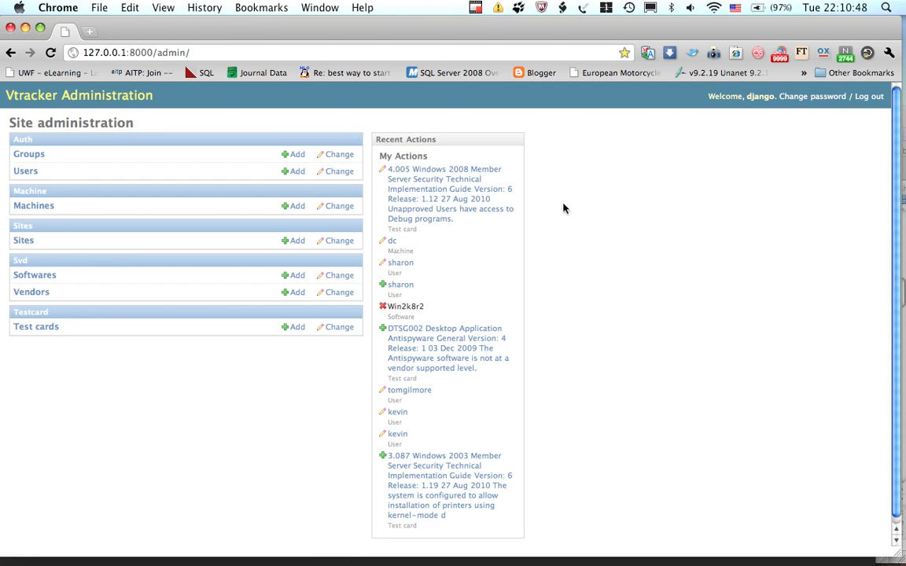
{"action": "mouse_move", "coordinate": [425, 193]}
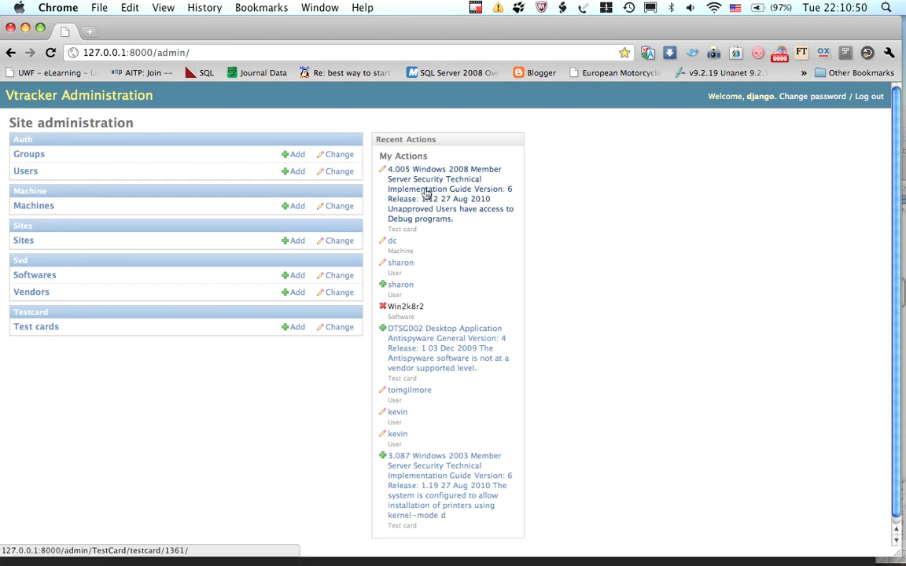